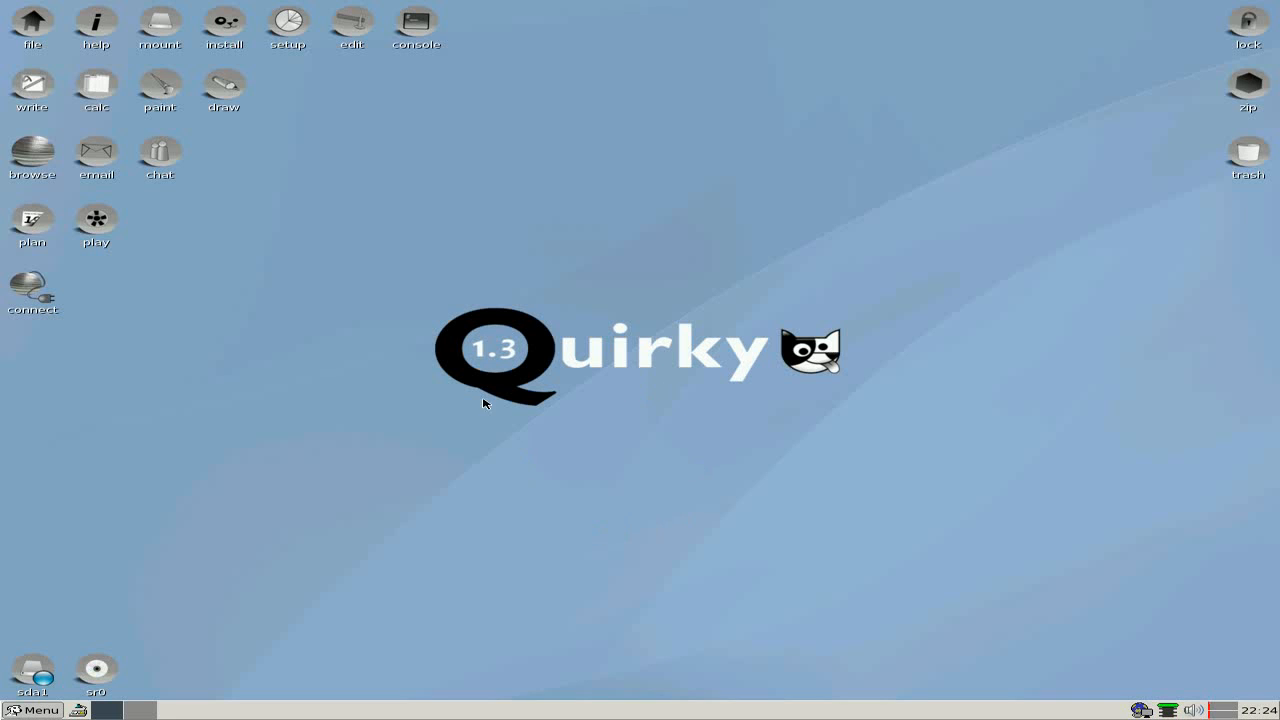
pyautogui.moveTo(955, 408)
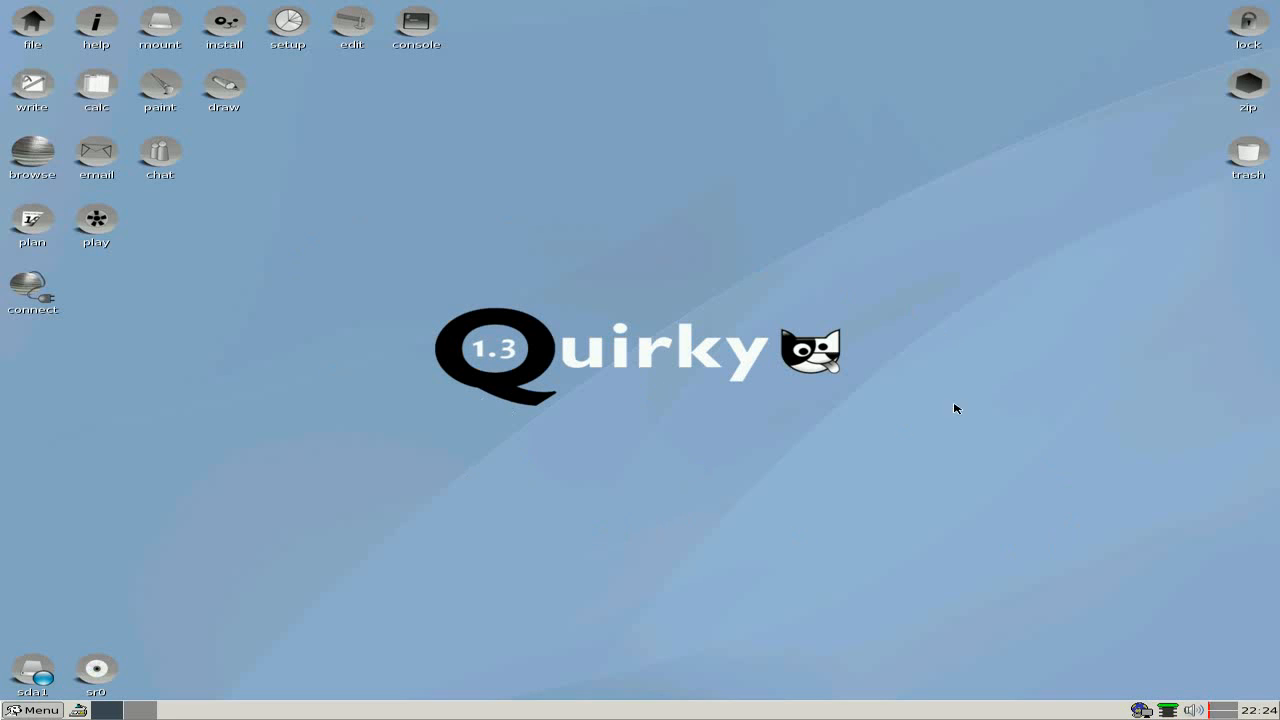
pyautogui.moveTo(1057, 342)
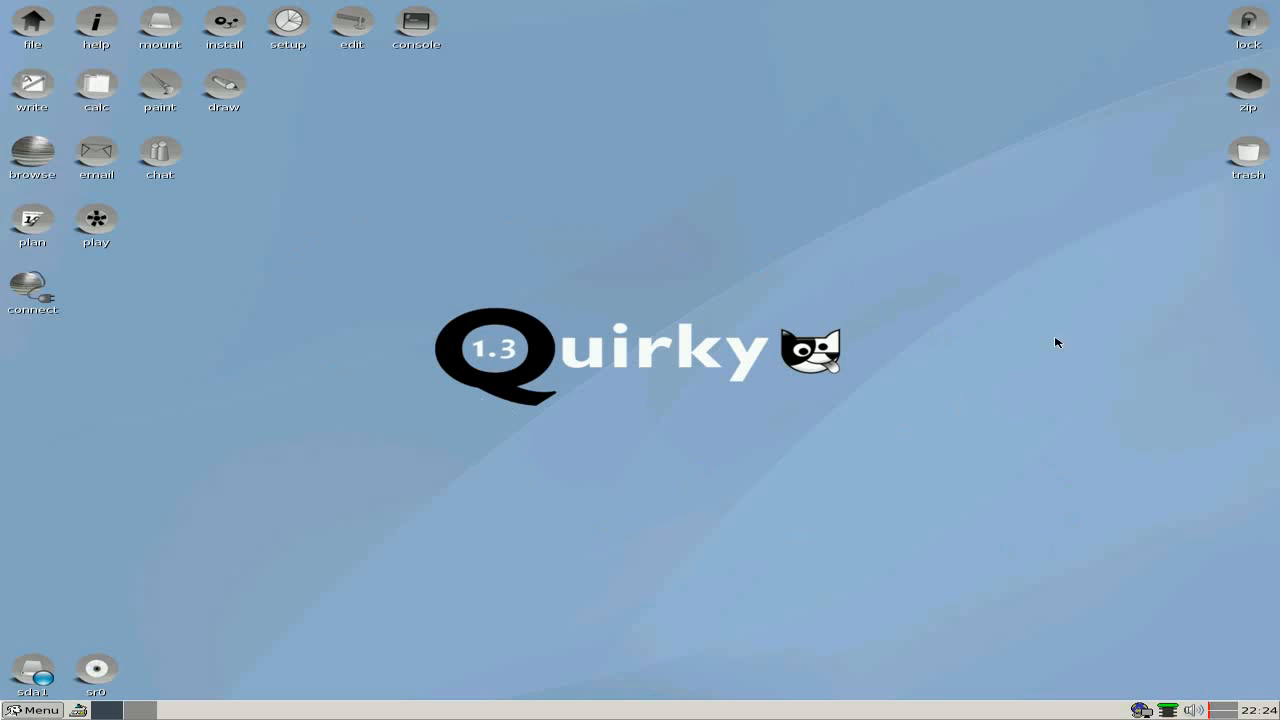
pyautogui.moveTo(876, 579)
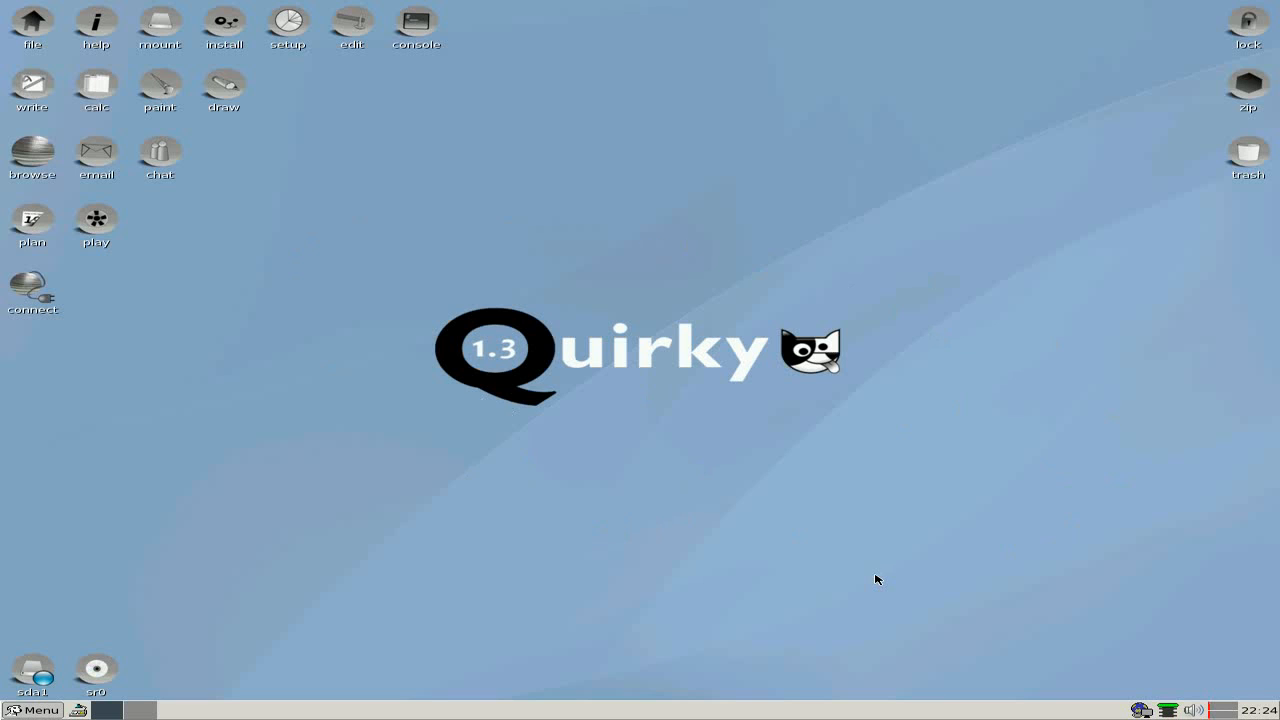
pyautogui.moveTo(219, 350)
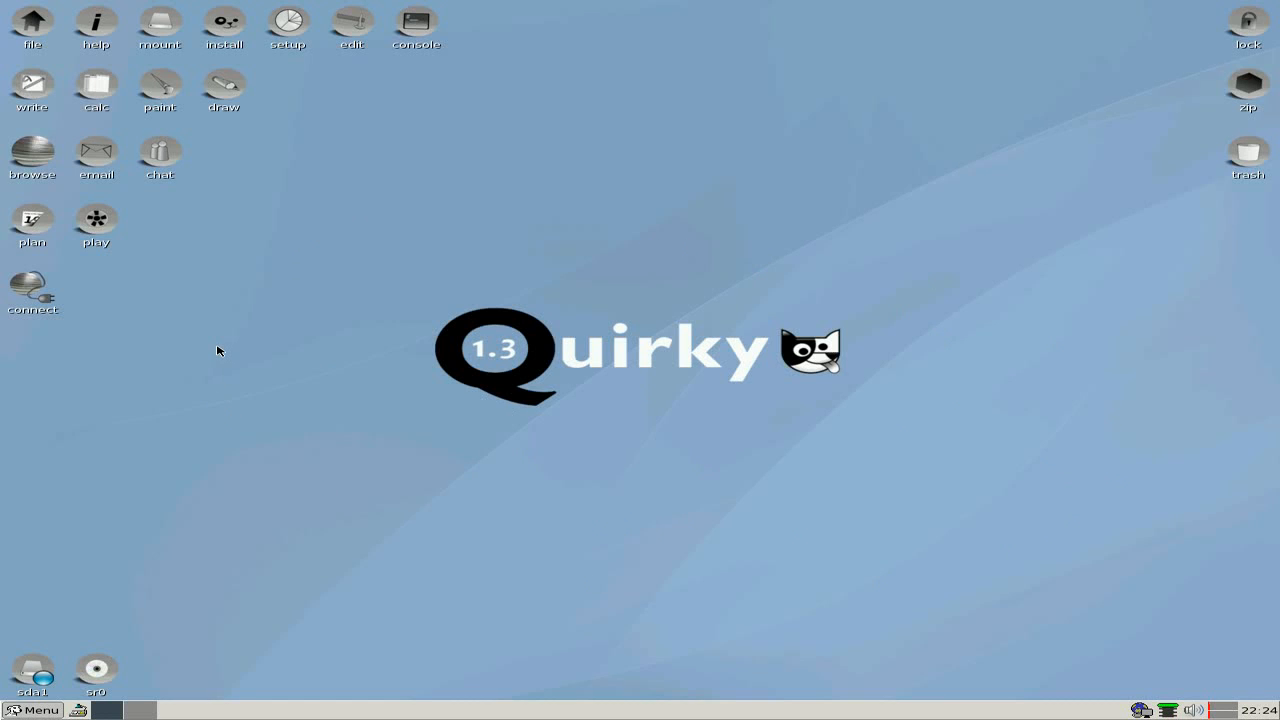
pyautogui.moveTo(1213, 519)
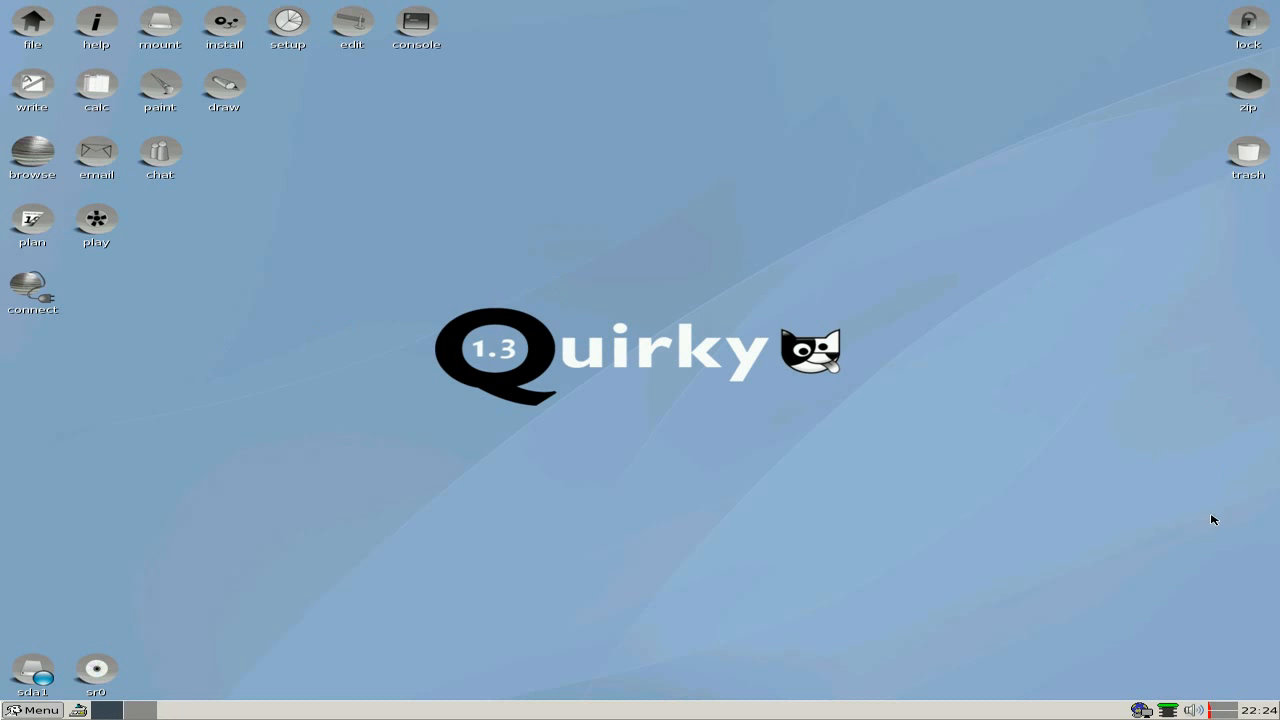
pyautogui.moveTo(1139, 708)
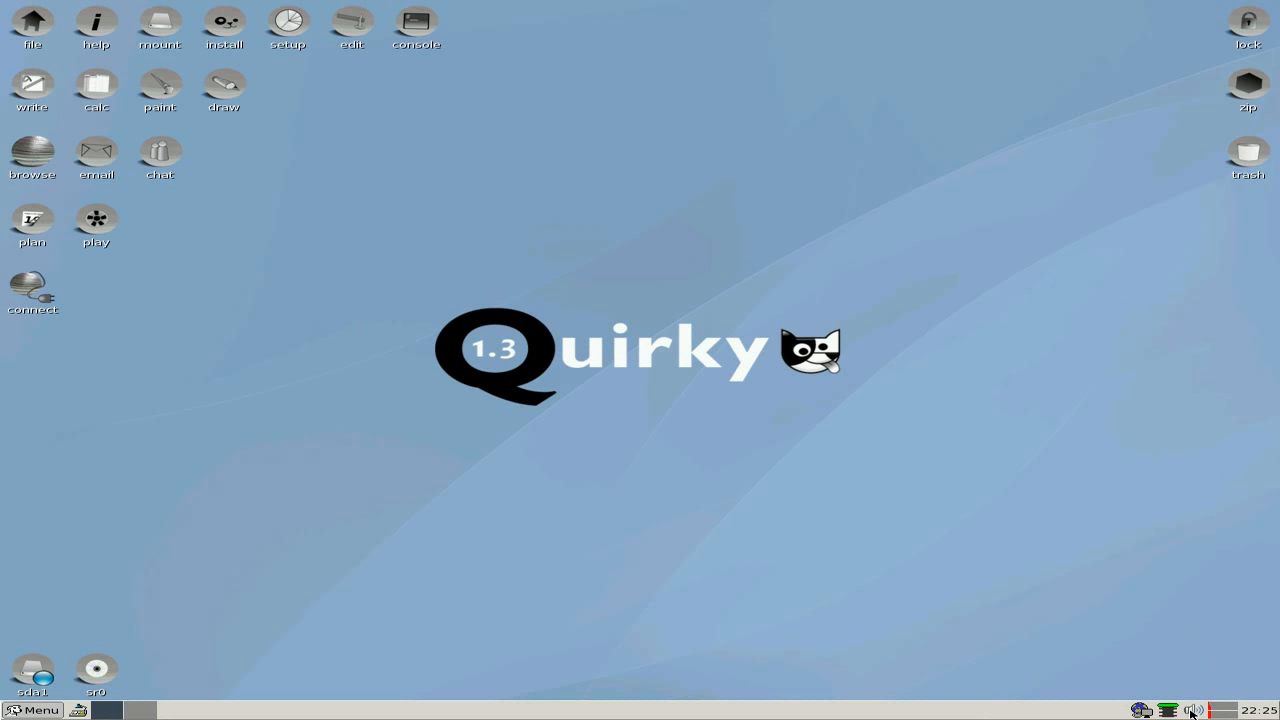
pyautogui.moveTo(1240, 715)
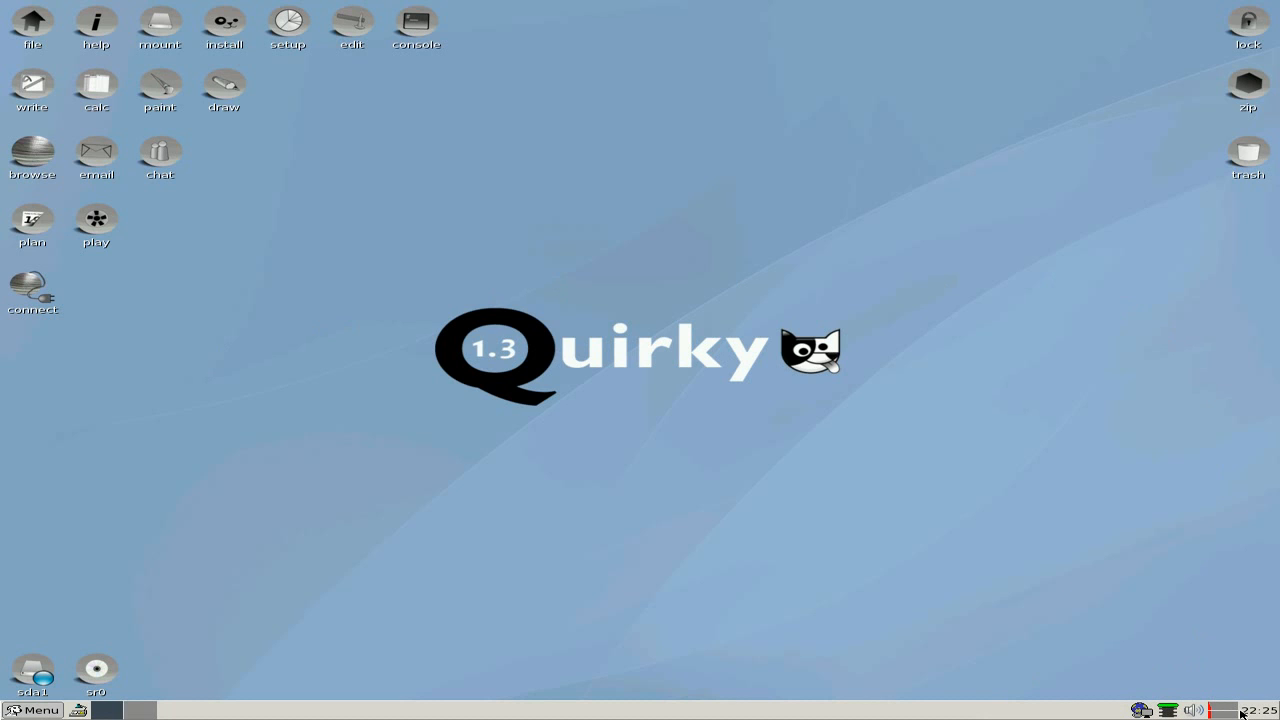
pyautogui.moveTo(30, 700)
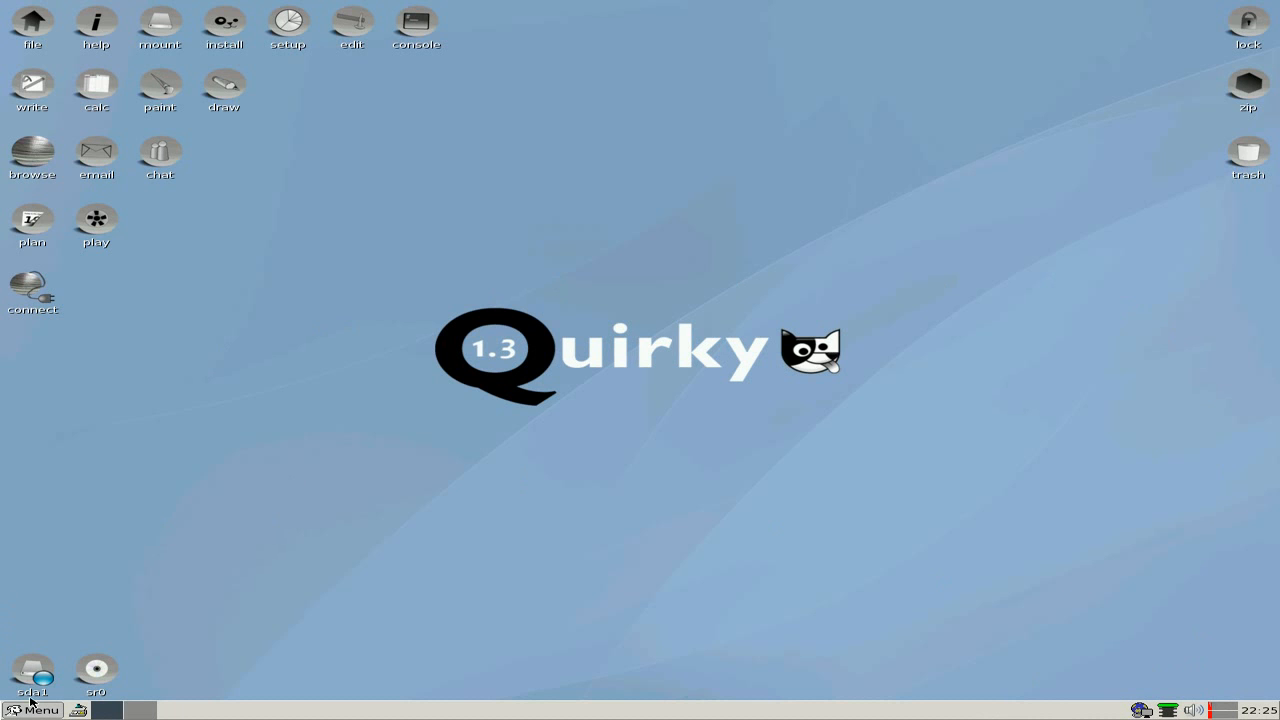
# - Open and dismiss the main menu, view the Quirky 1.3 release notes, then open the Install window
pyautogui.click(35, 710)
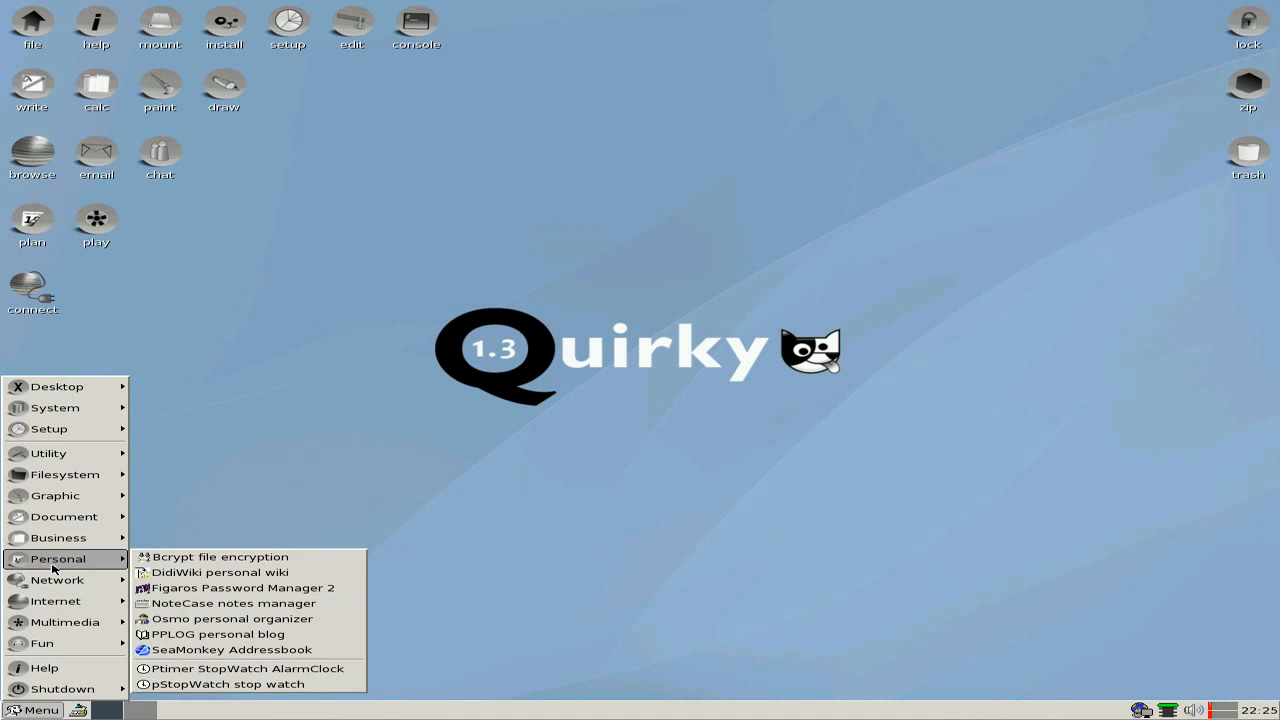
pyautogui.moveTo(57, 538)
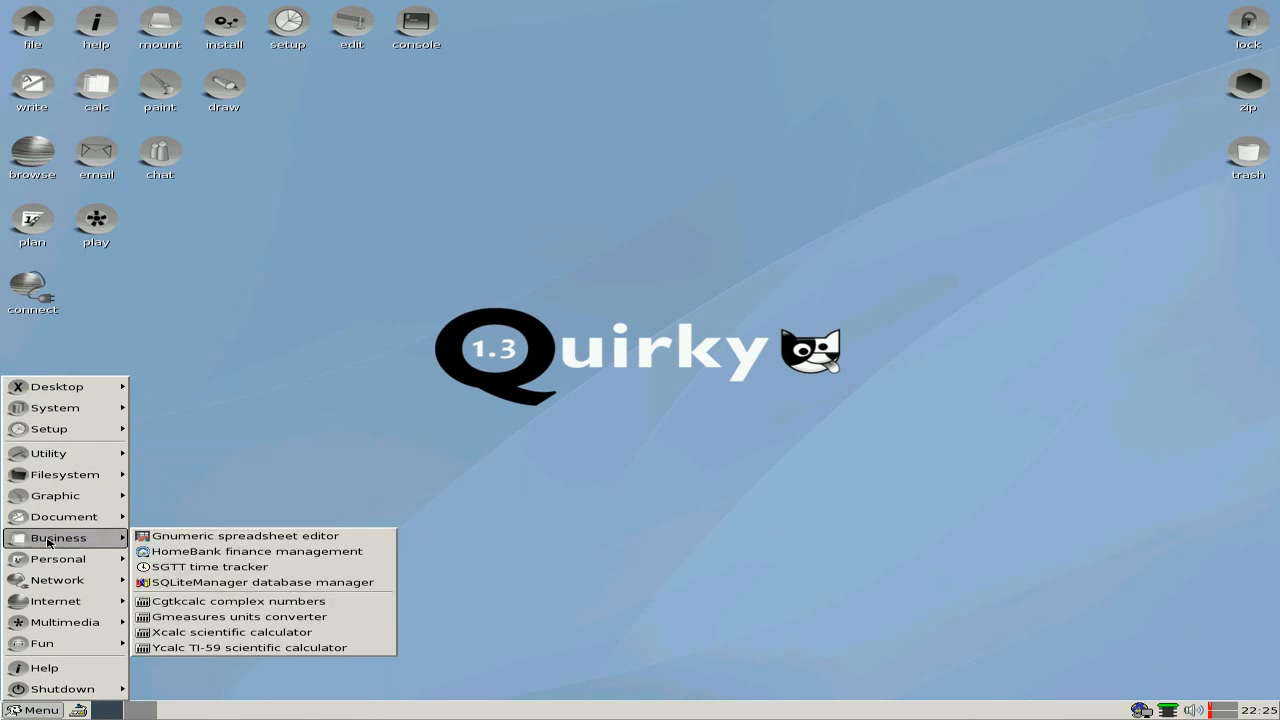
pyautogui.click(448, 452)
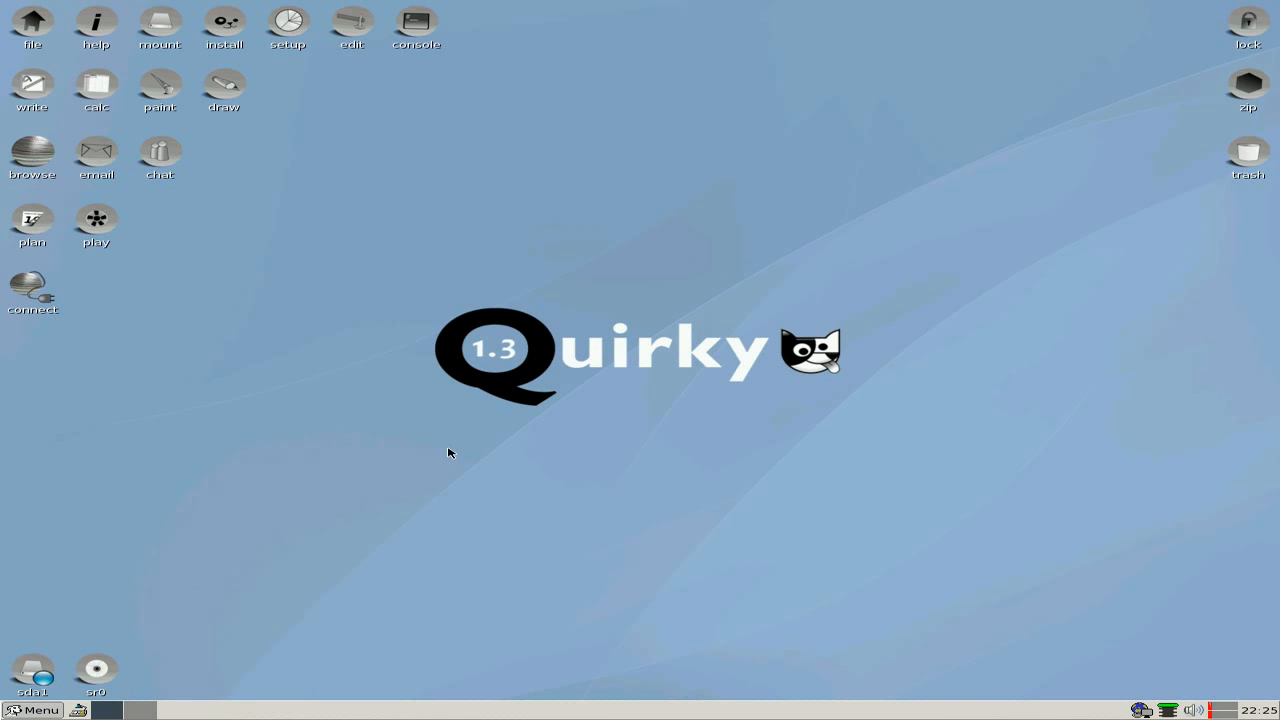
pyautogui.moveTo(35, 30)
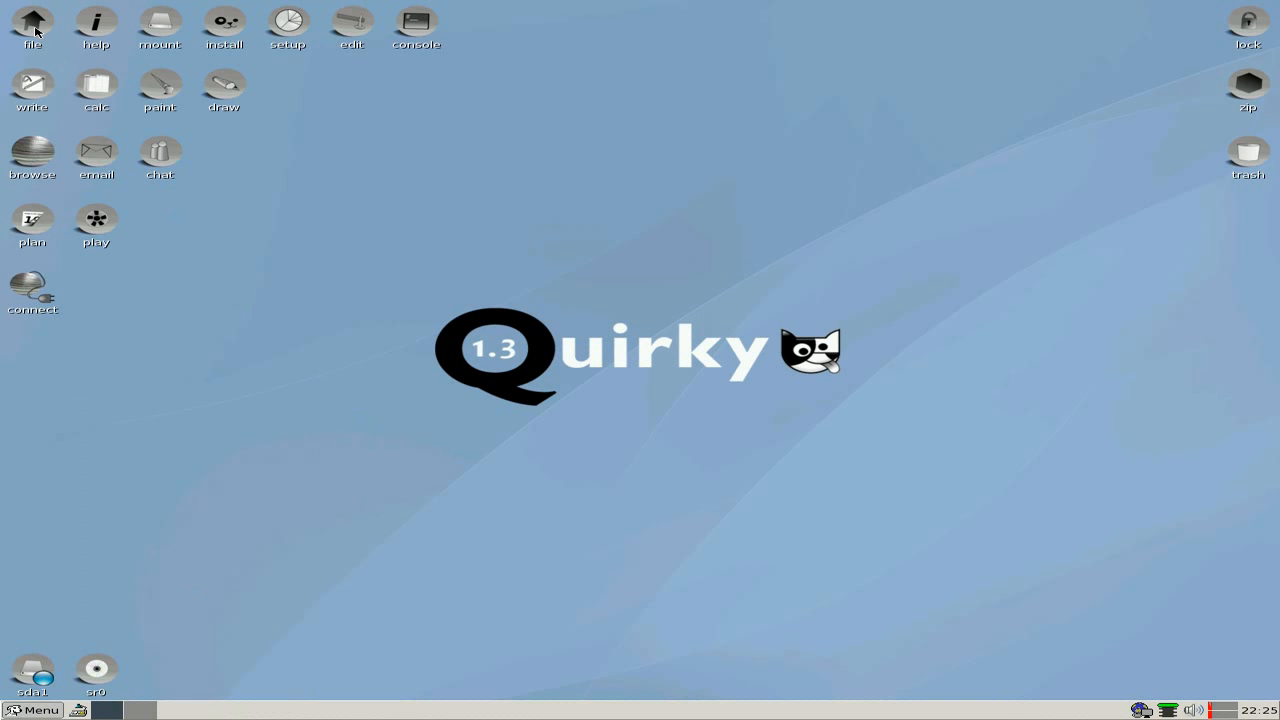
pyautogui.moveTo(105, 30)
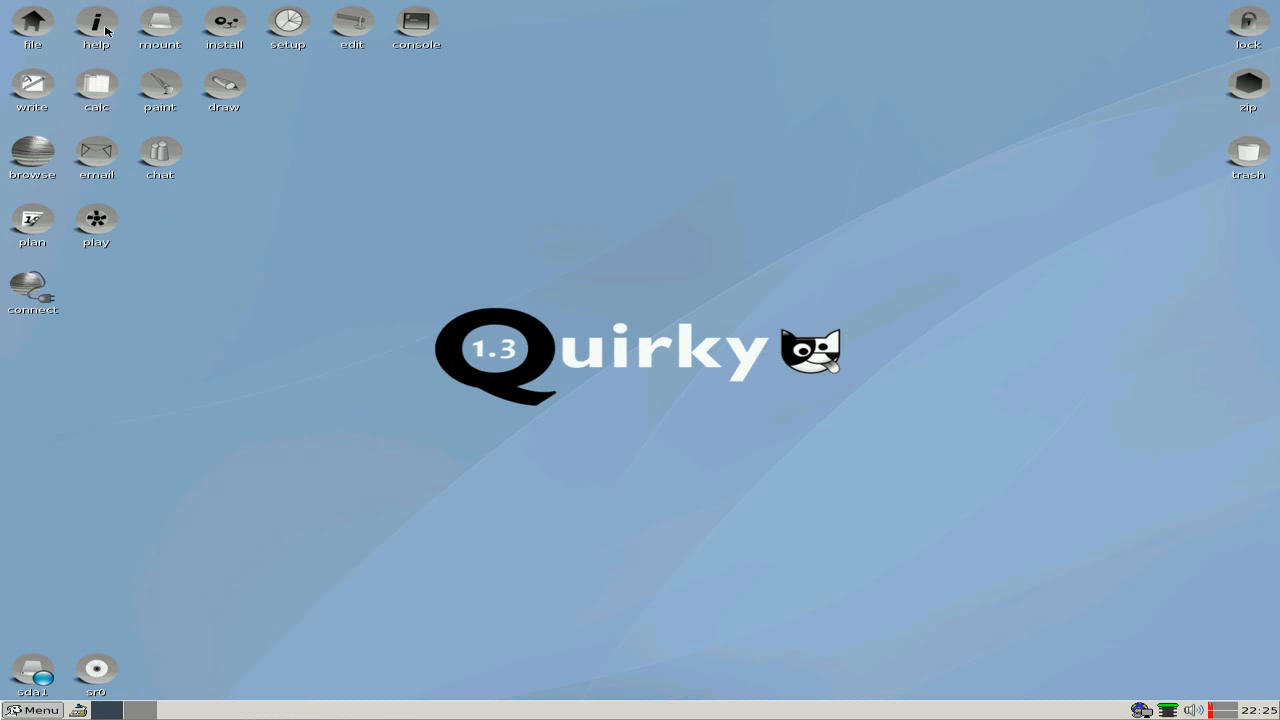
pyautogui.click(96, 25)
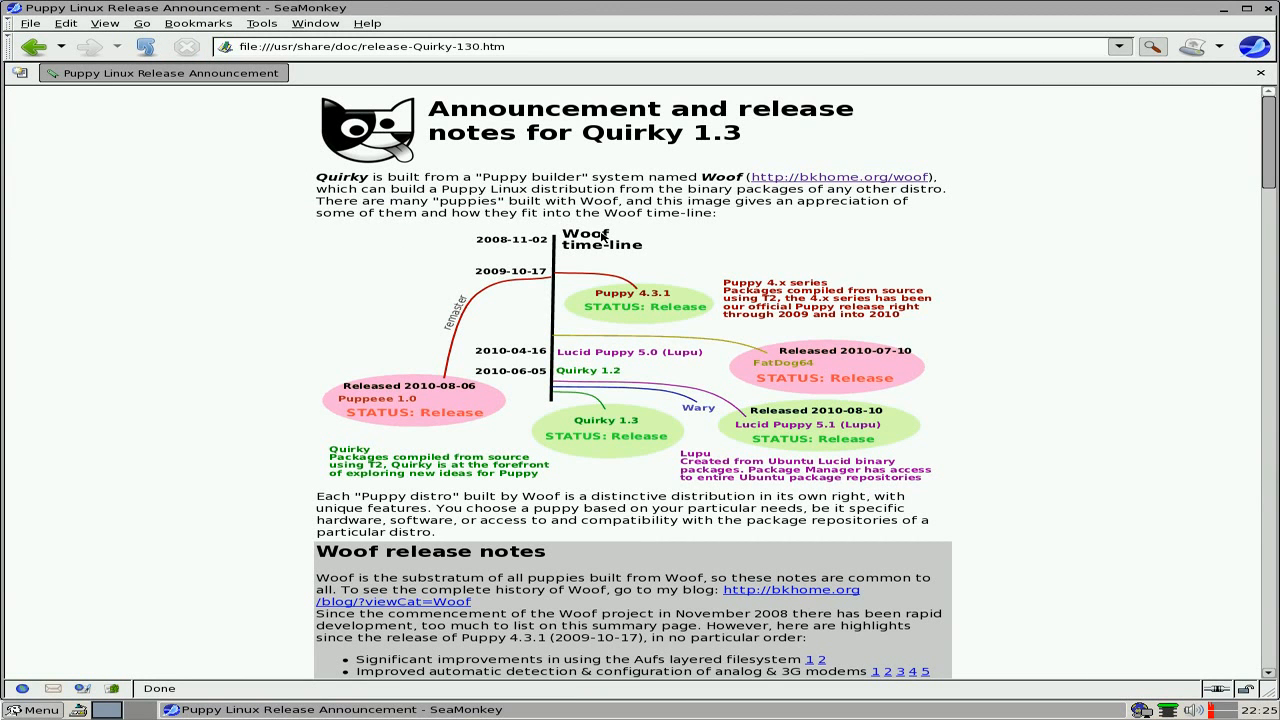
pyautogui.moveTo(641, 299)
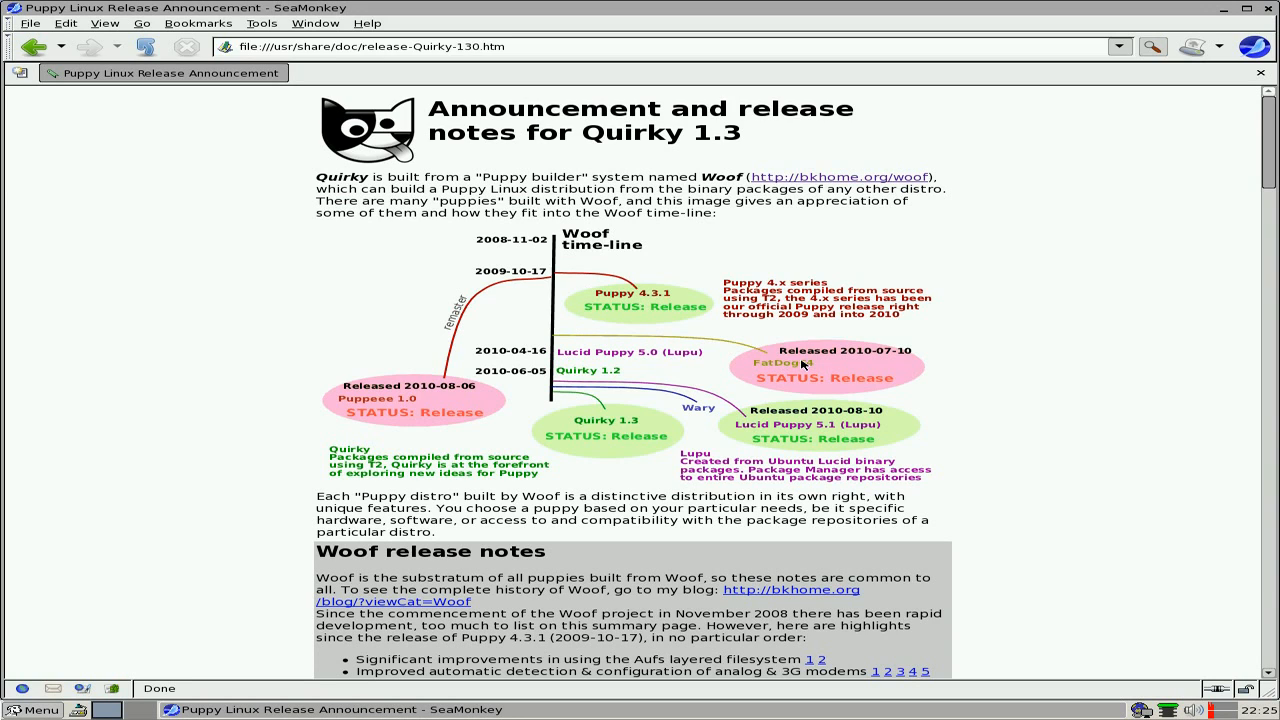
pyautogui.moveTo(557, 377)
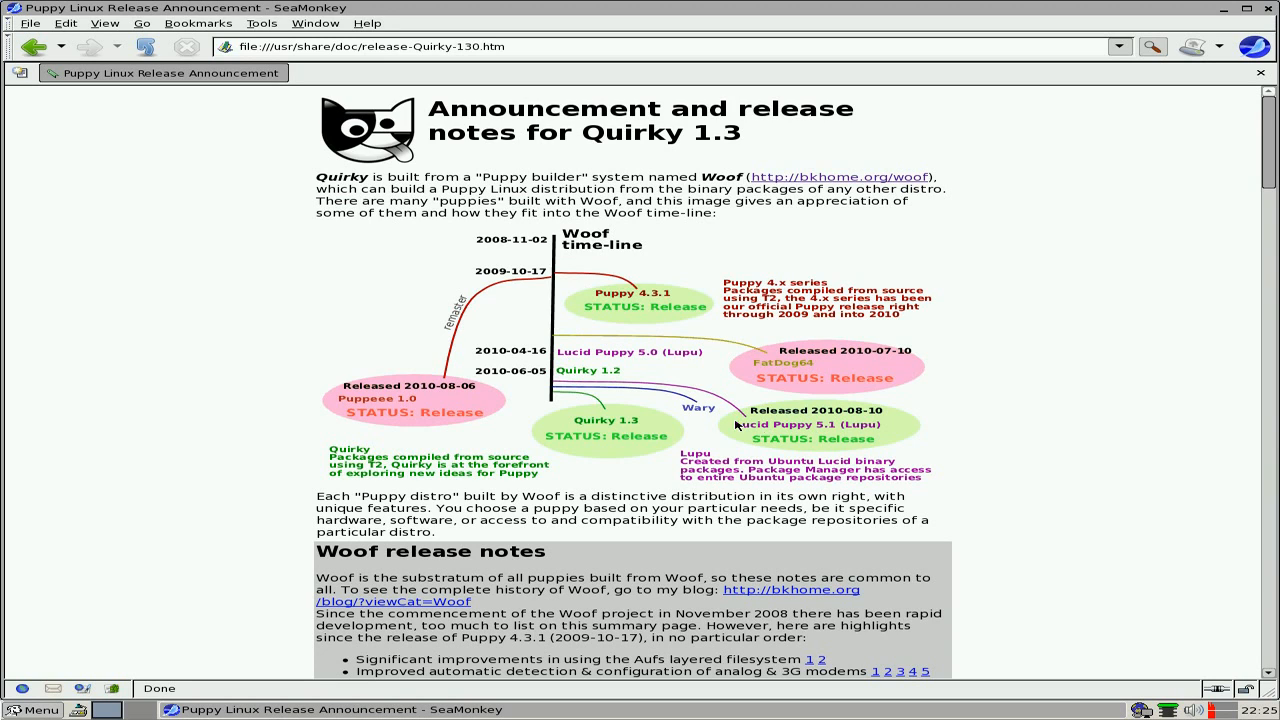
pyautogui.moveTo(620, 438)
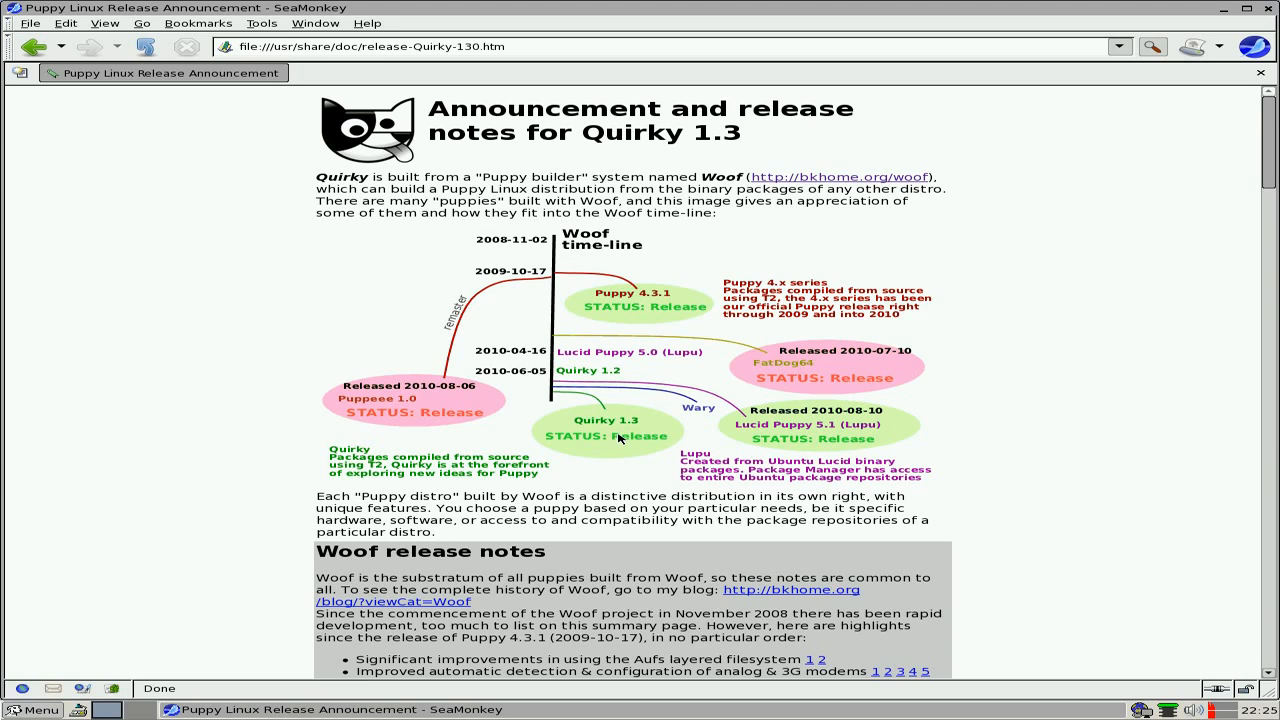
pyautogui.moveTo(381, 389)
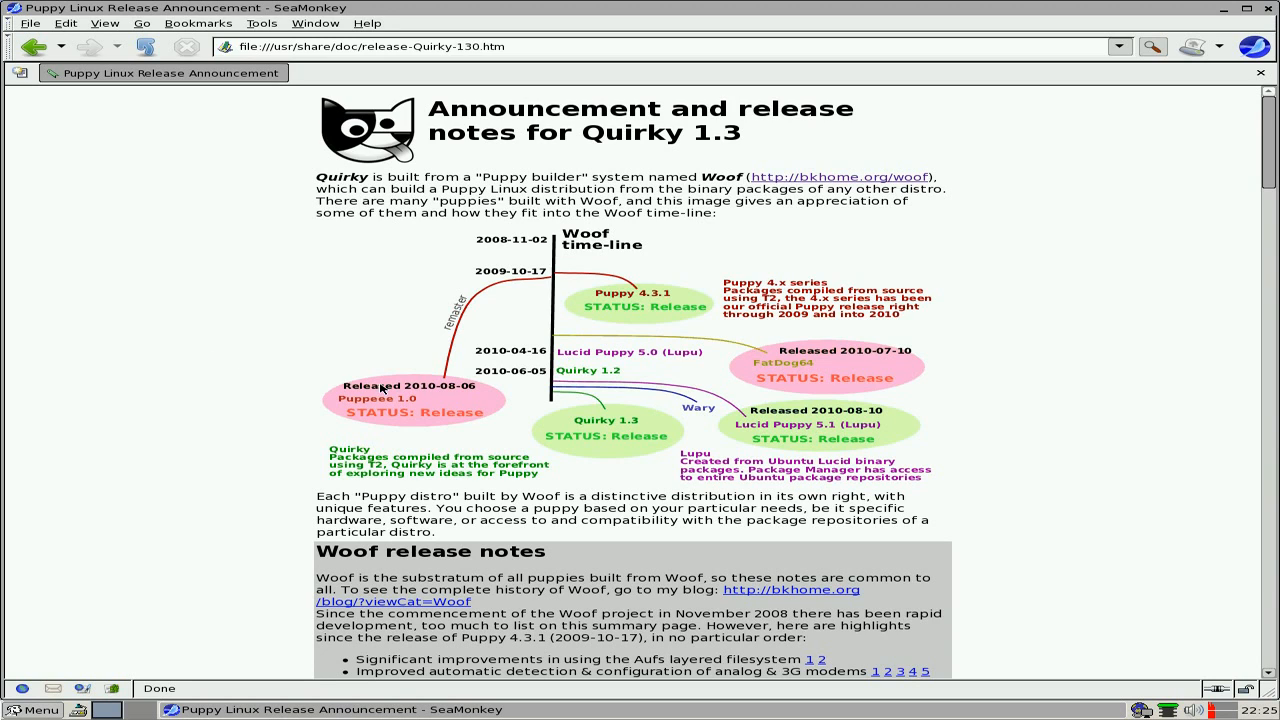
pyautogui.moveTo(450, 398)
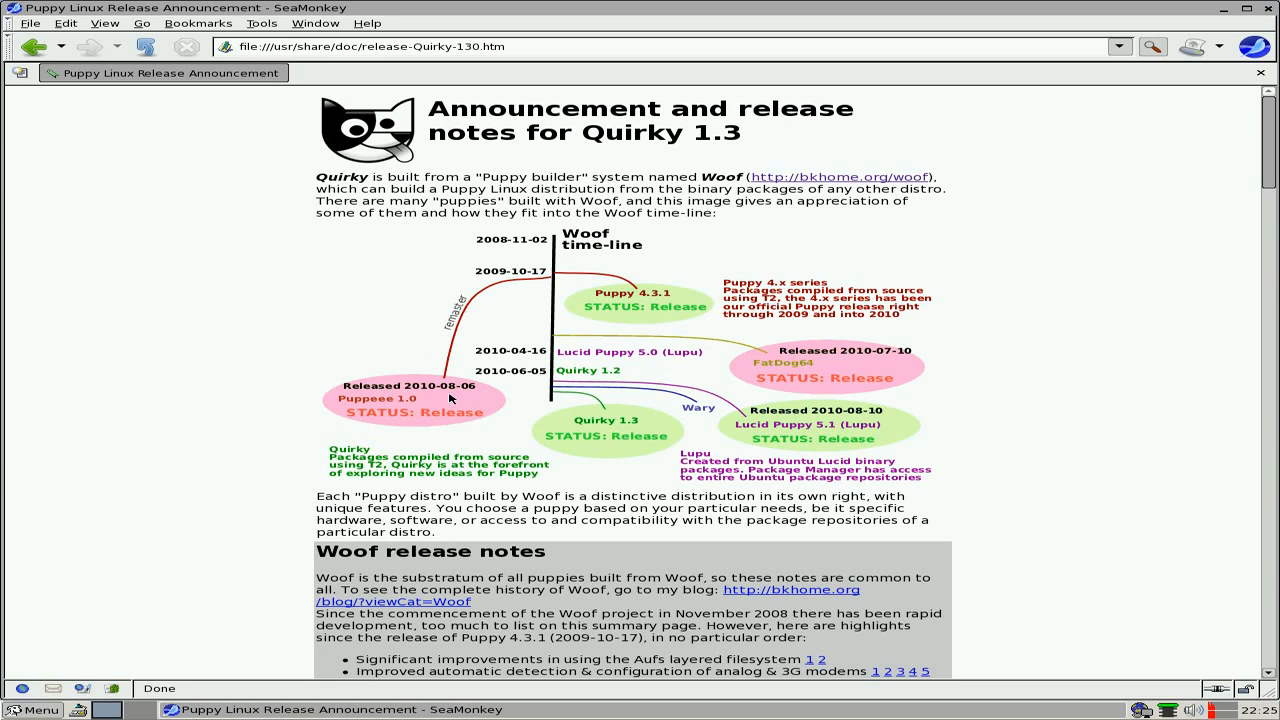
pyautogui.moveTo(1088, 338)
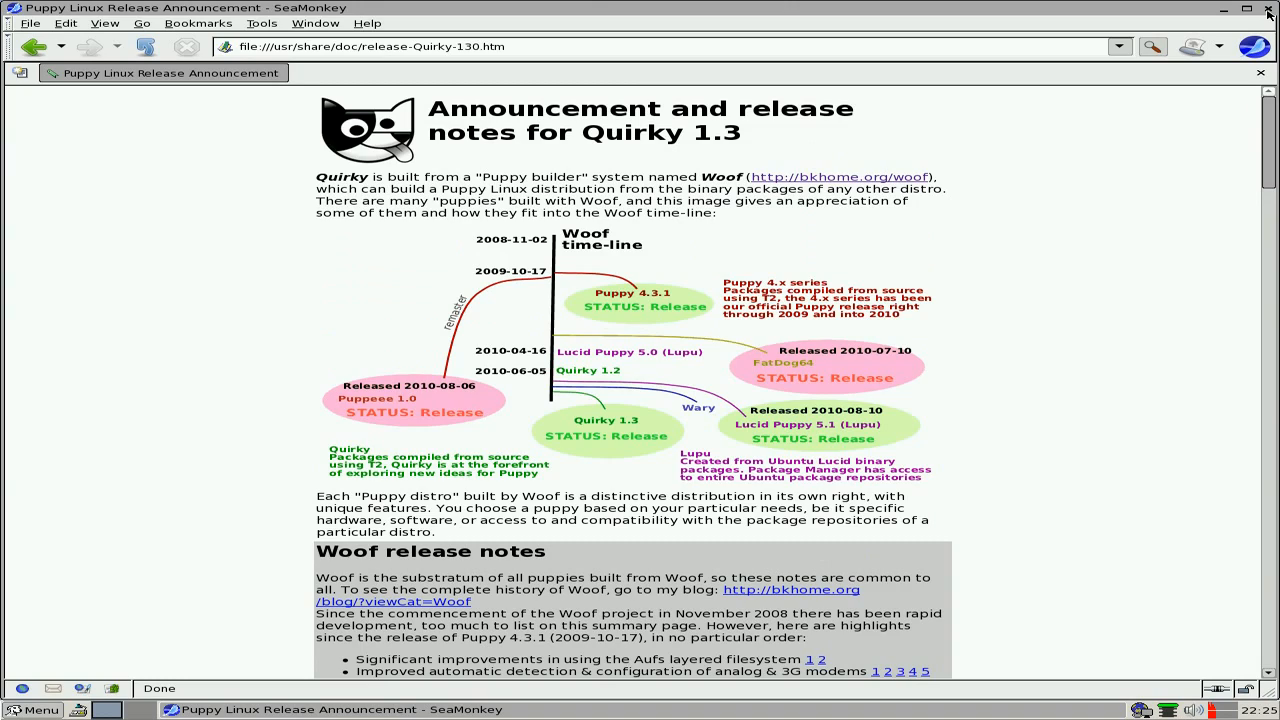
pyautogui.click(1246, 9)
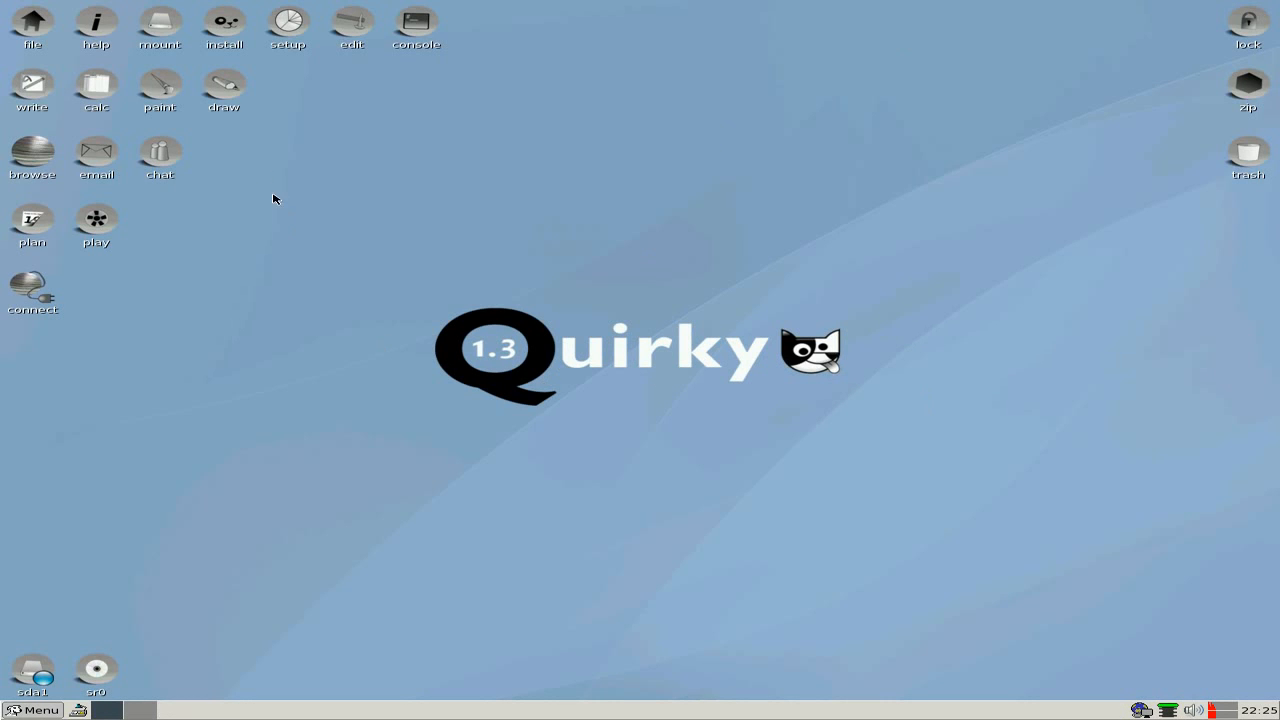
pyautogui.click(224, 20)
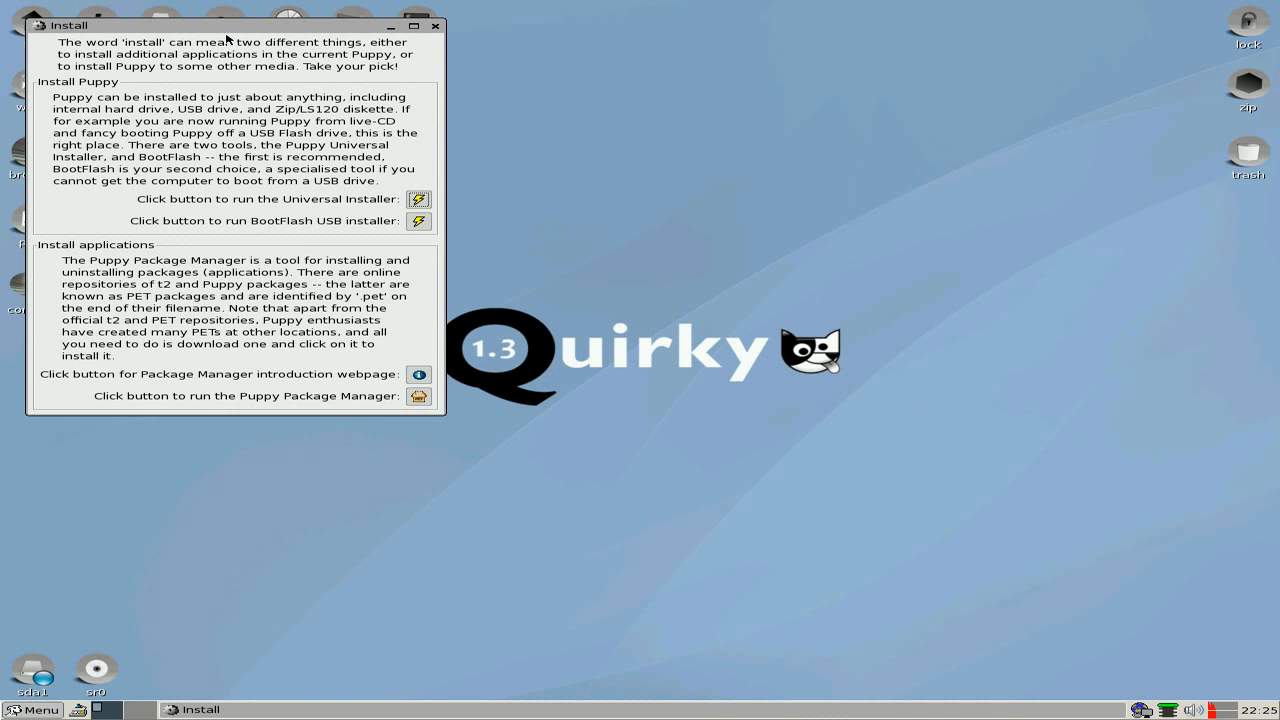
# - Launch Puppy Package Manager and scroll the installed packages list beside the Desktop category listing
pyautogui.click(435, 25)
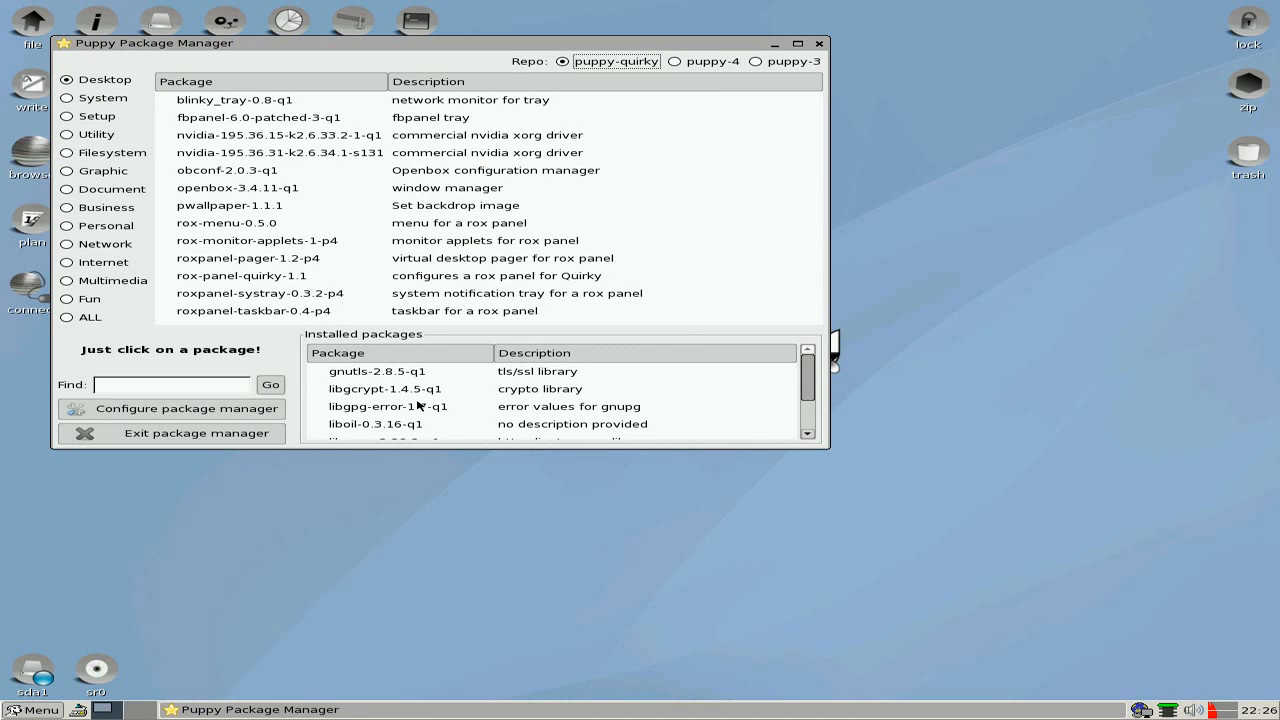
pyautogui.scroll(-3)
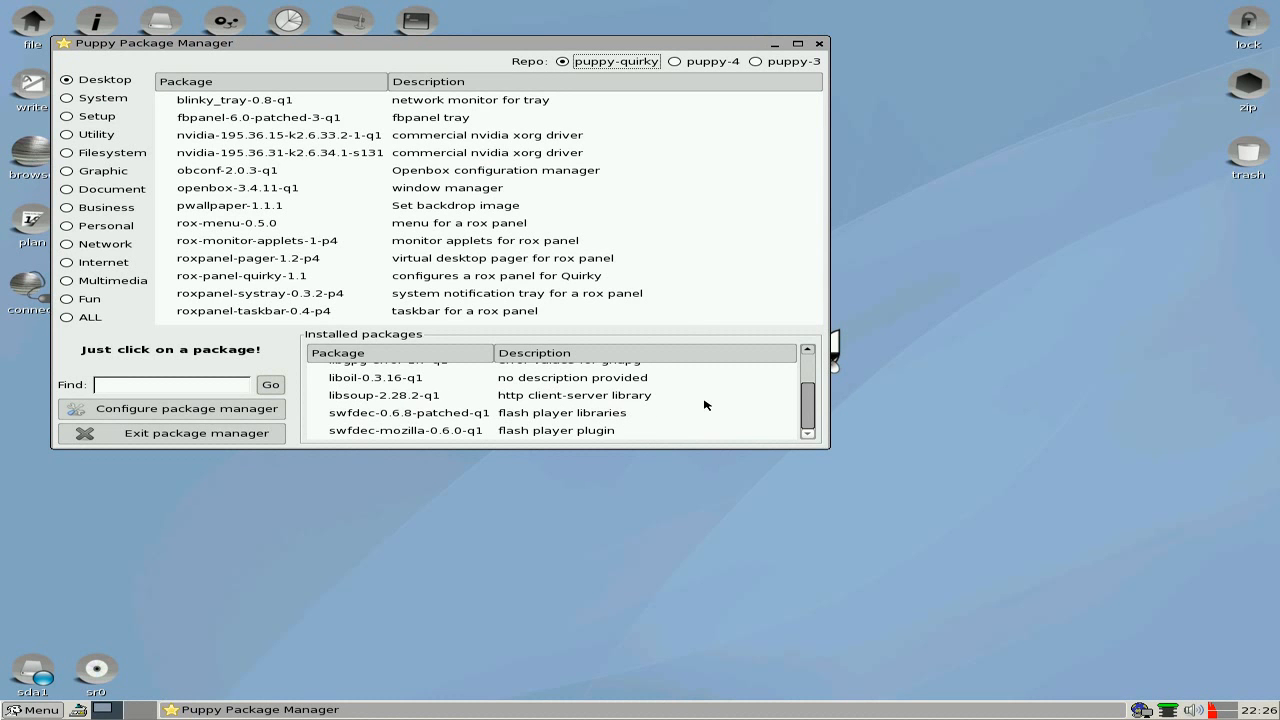
pyautogui.moveTo(321, 436)
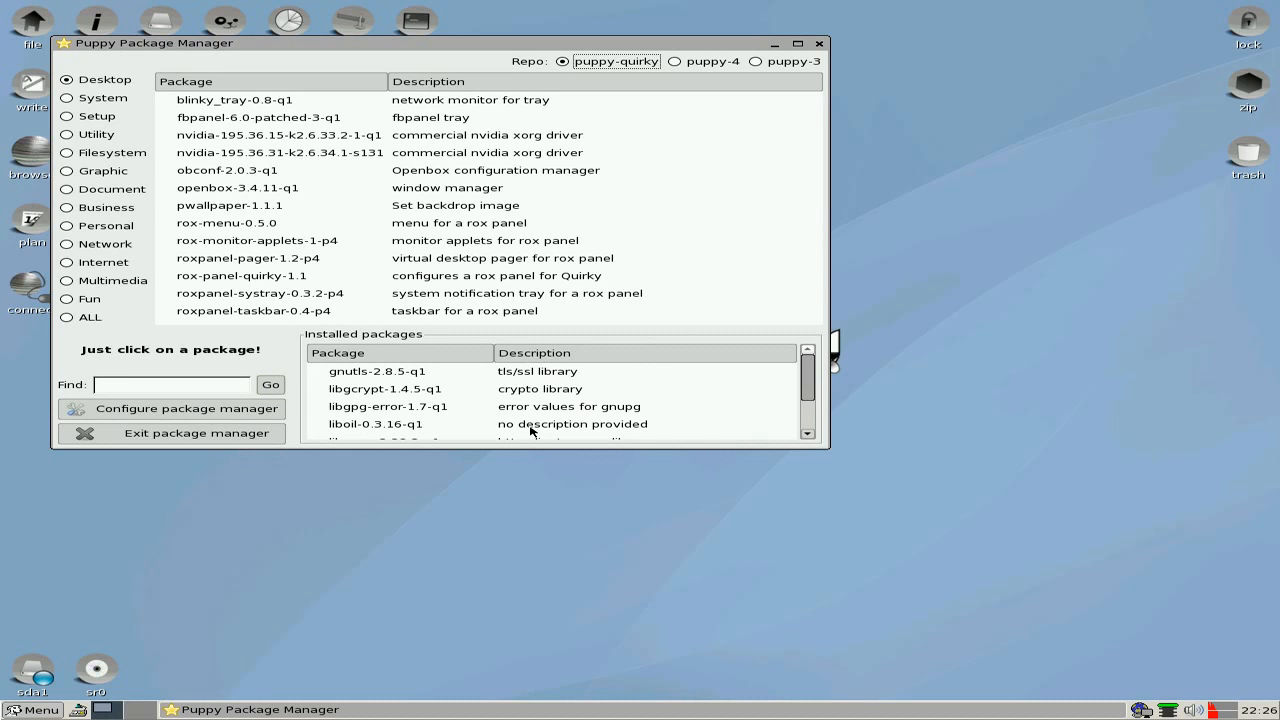
pyautogui.moveTo(525, 410)
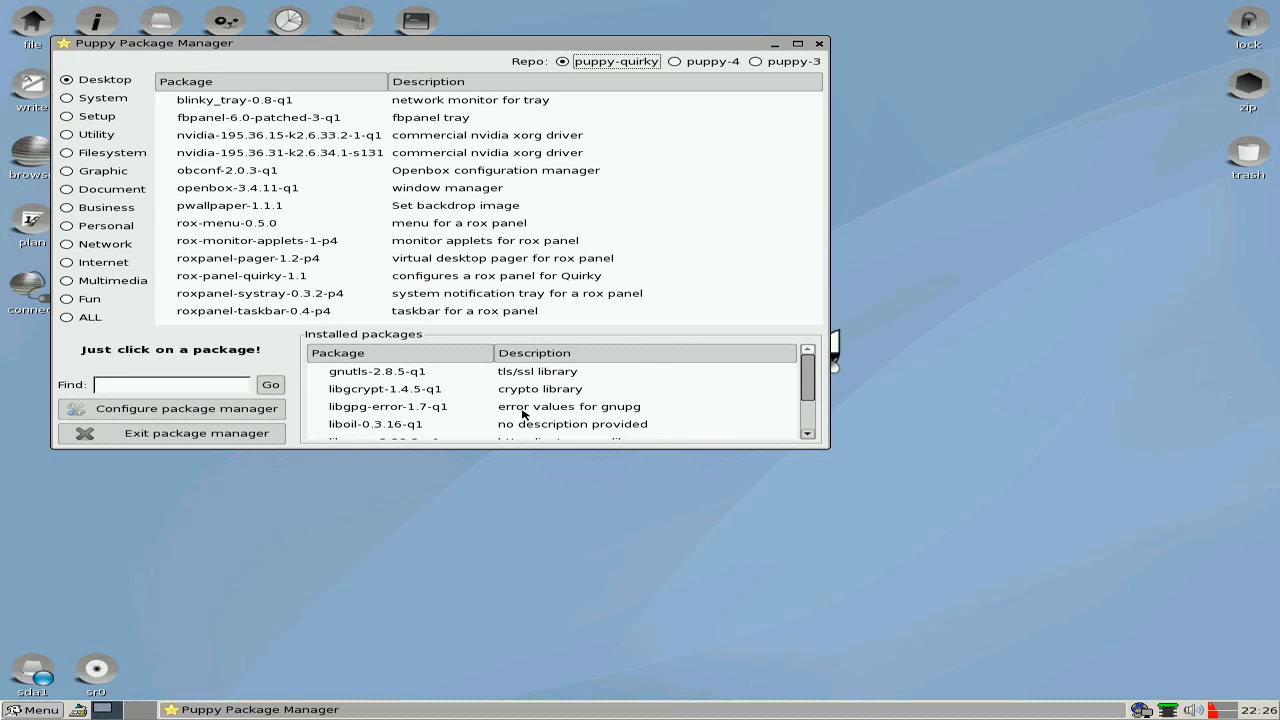
pyautogui.moveTo(303, 158)
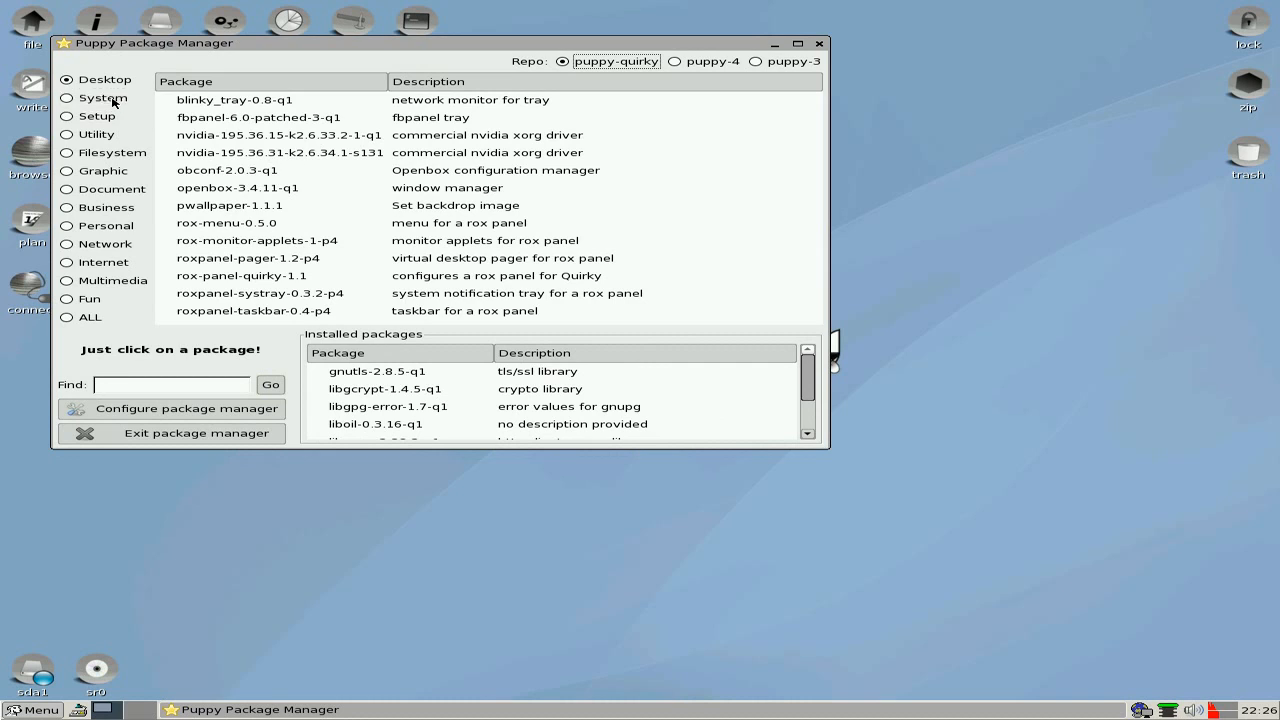
# - Browse the System, Setup and Internet categories, ending on Firefox, Flash player and SeaMonkey
pyautogui.click(67, 97)
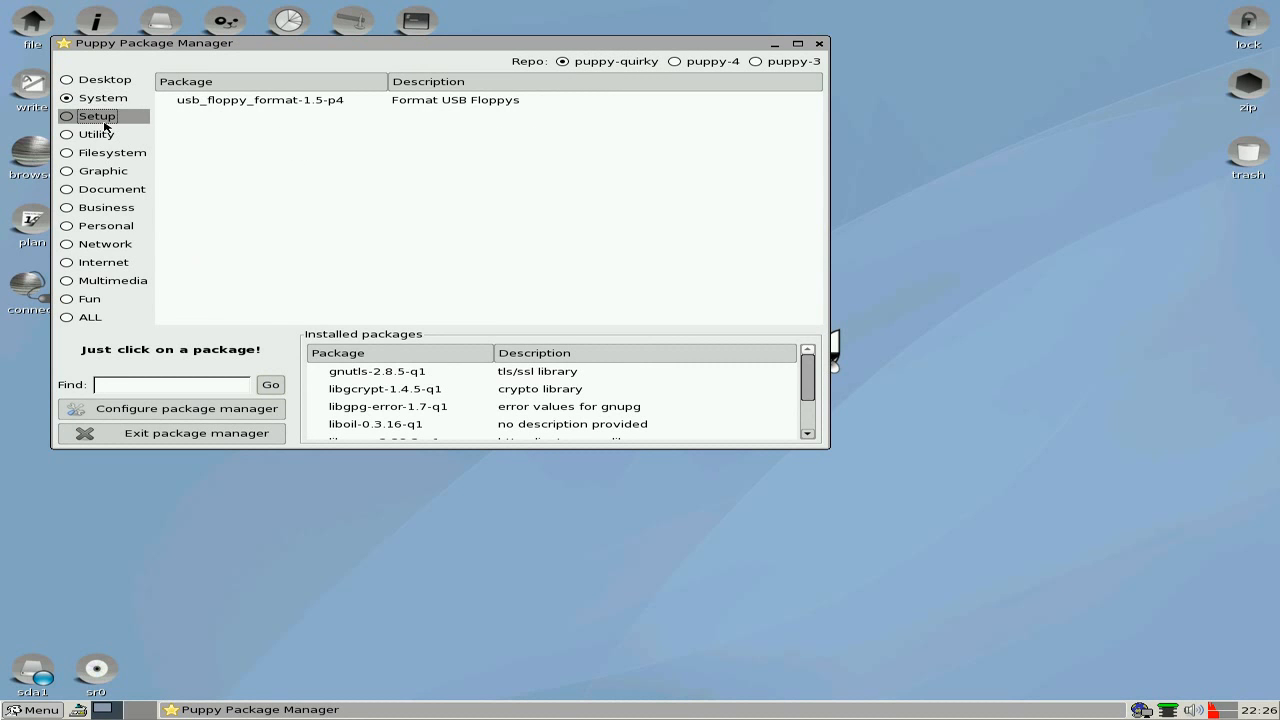
pyautogui.click(67, 116)
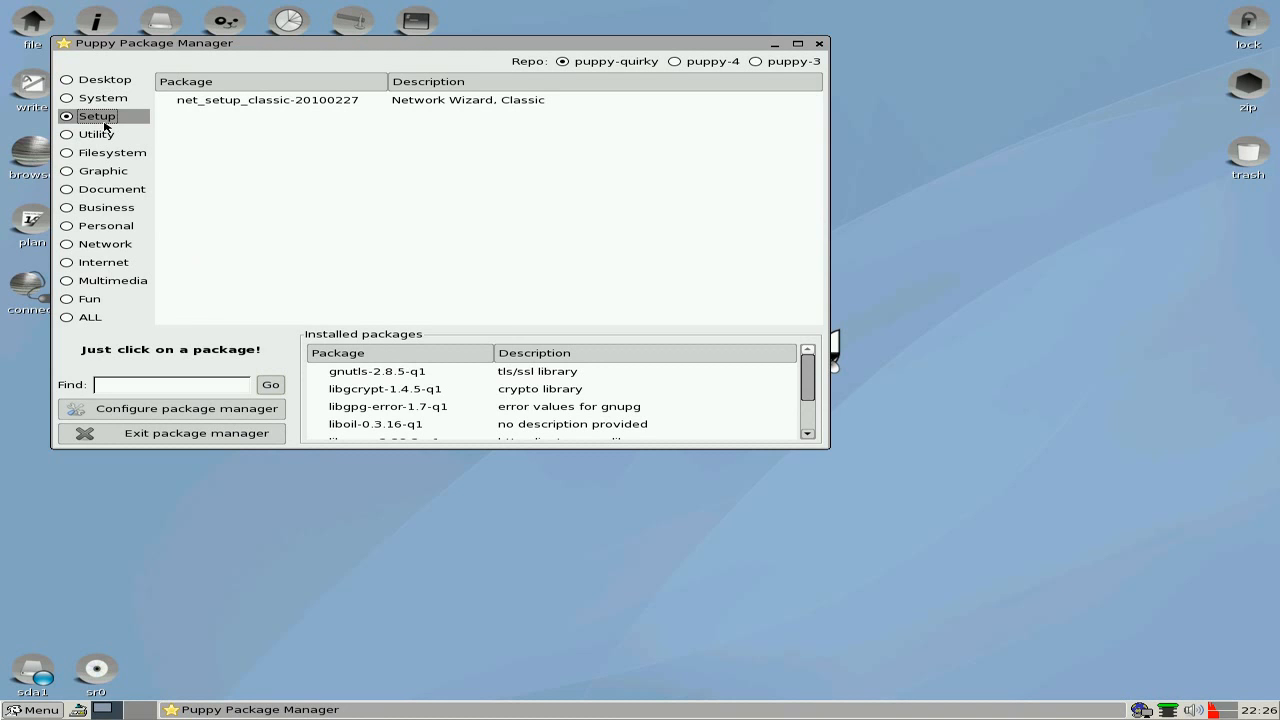
pyautogui.moveTo(215, 140)
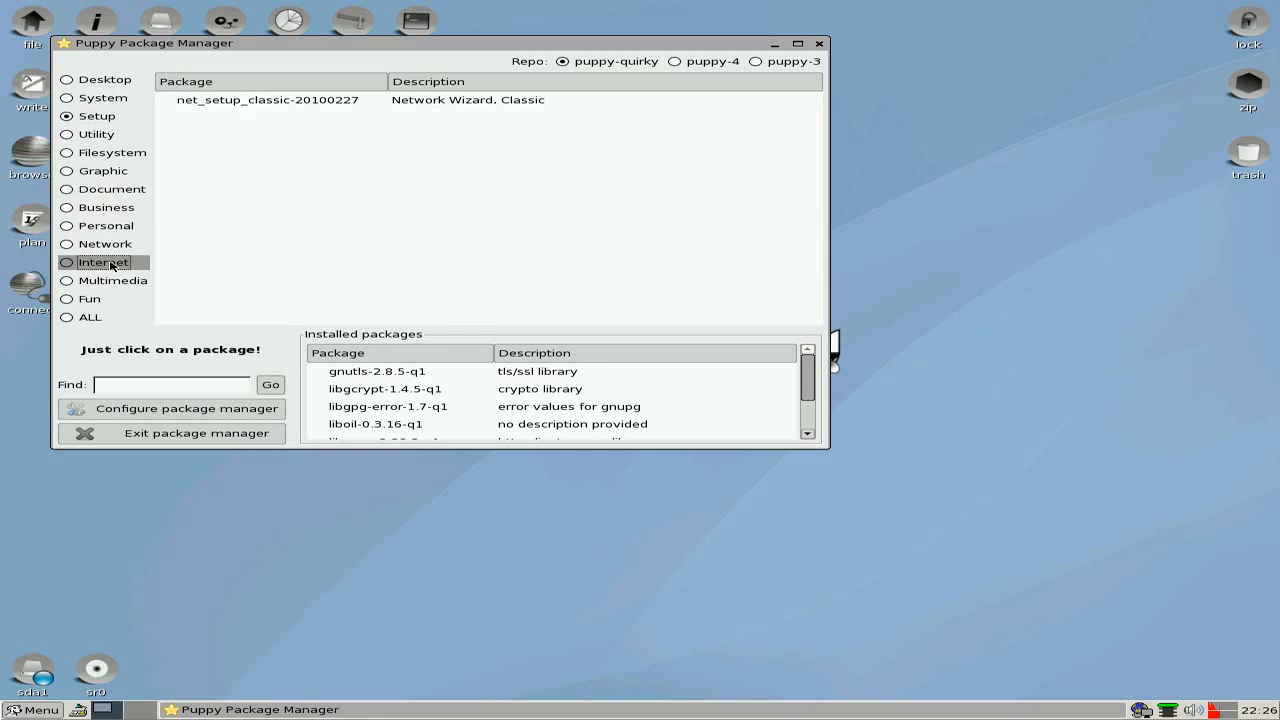
pyautogui.click(104, 262)
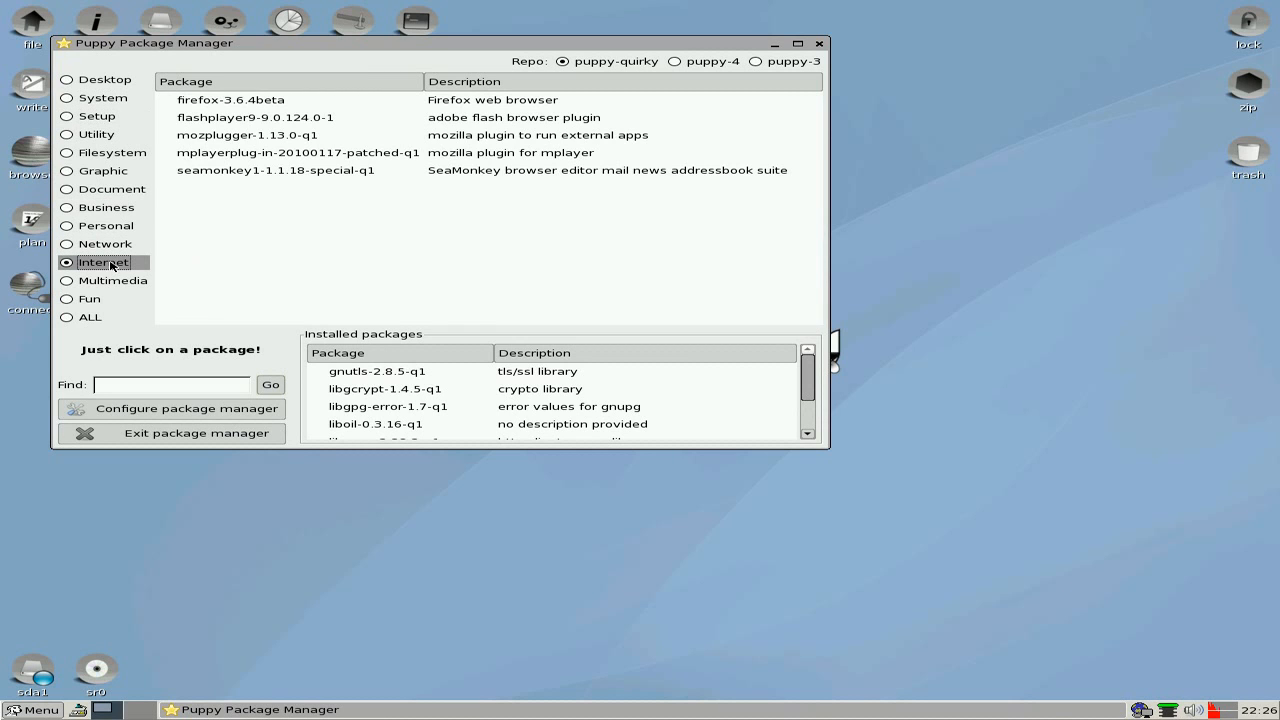
pyautogui.moveTo(485, 124)
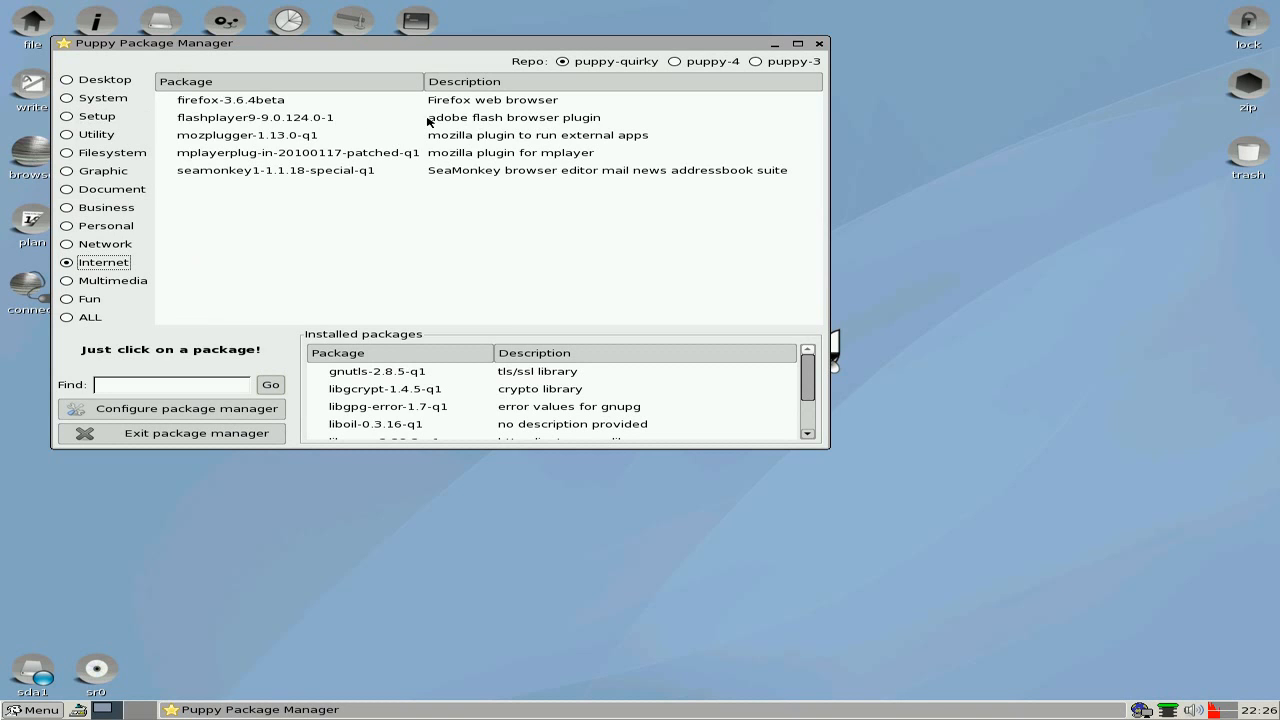
pyautogui.moveTo(342, 162)
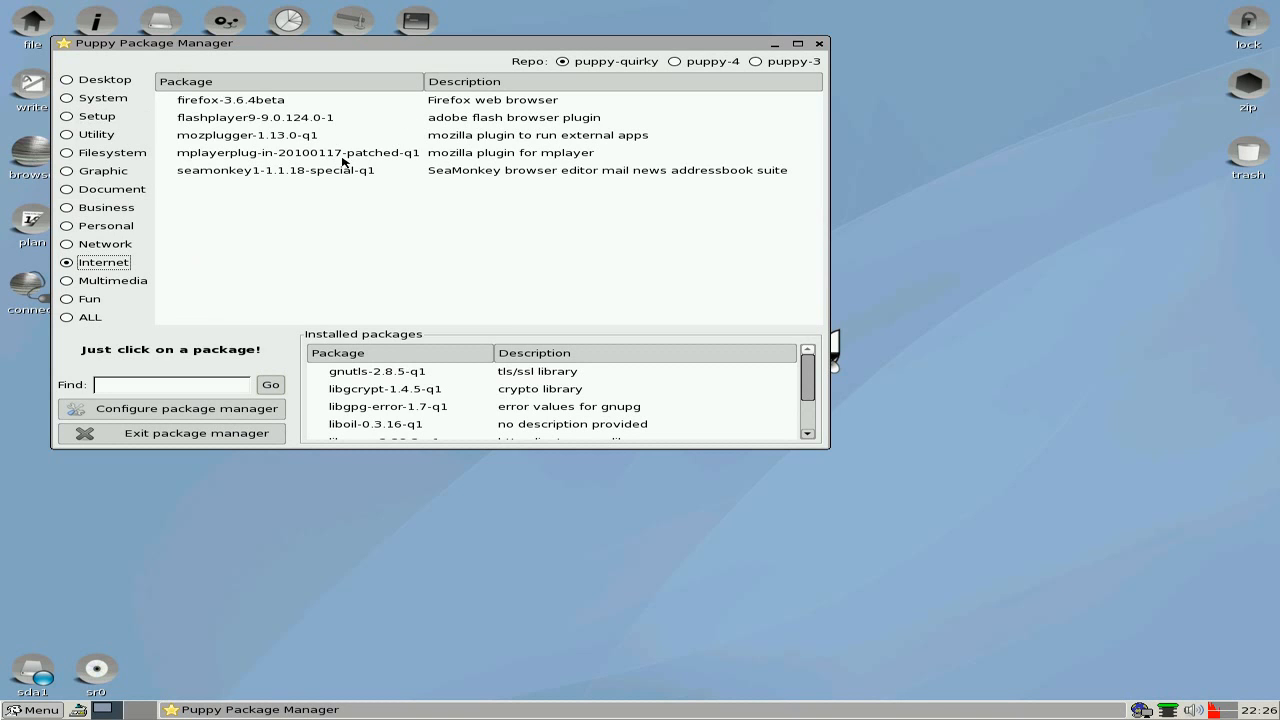
pyautogui.moveTo(528, 185)
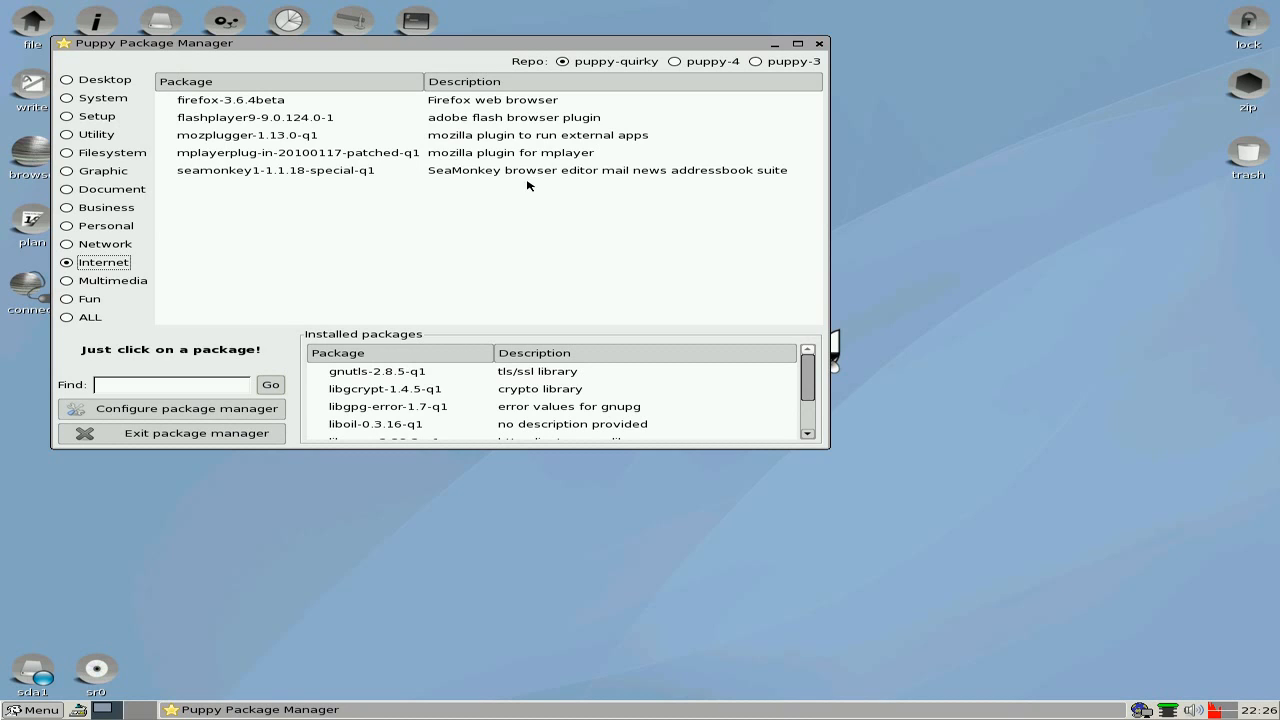
pyautogui.moveTo(248, 104)
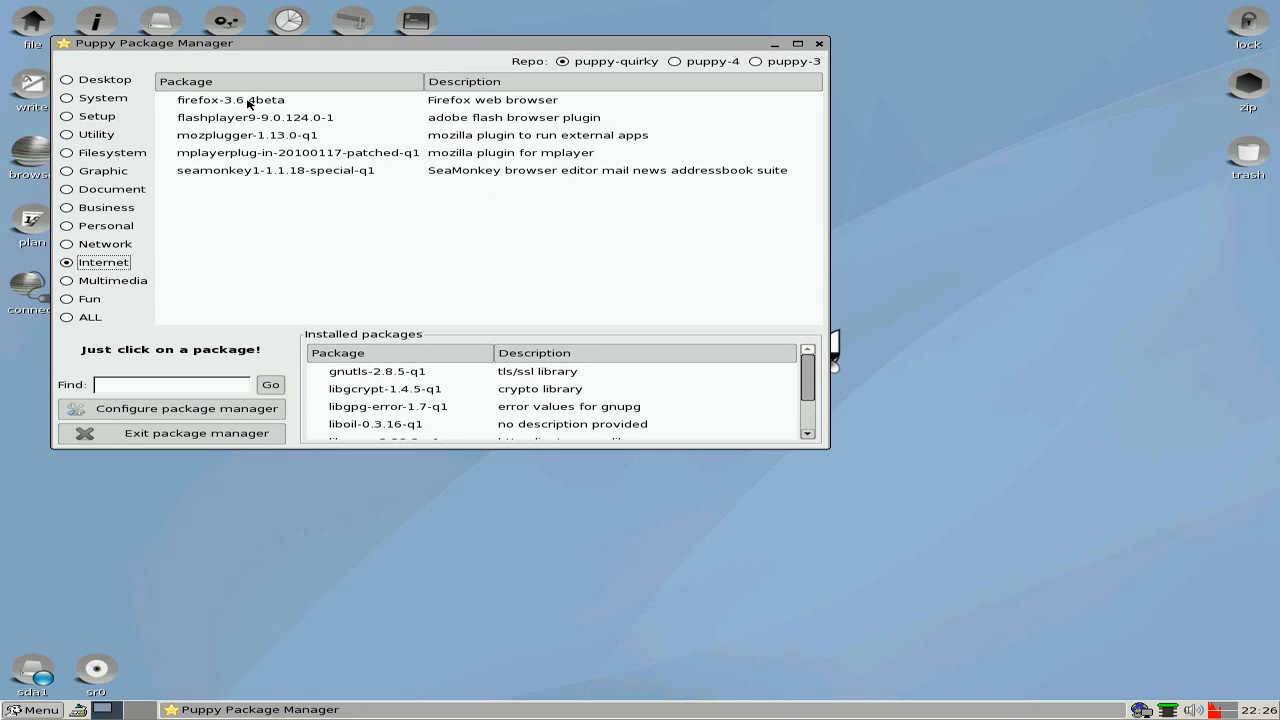
pyautogui.moveTo(325, 103)
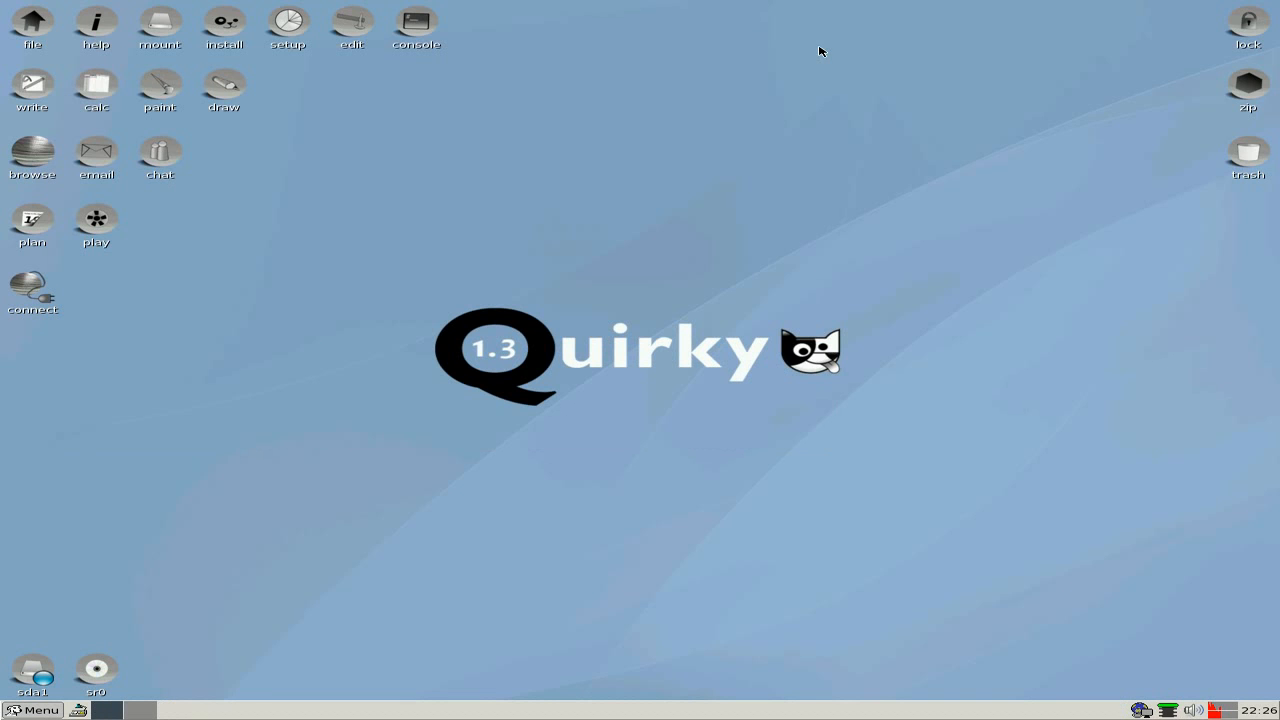
pyautogui.moveTo(258, 180)
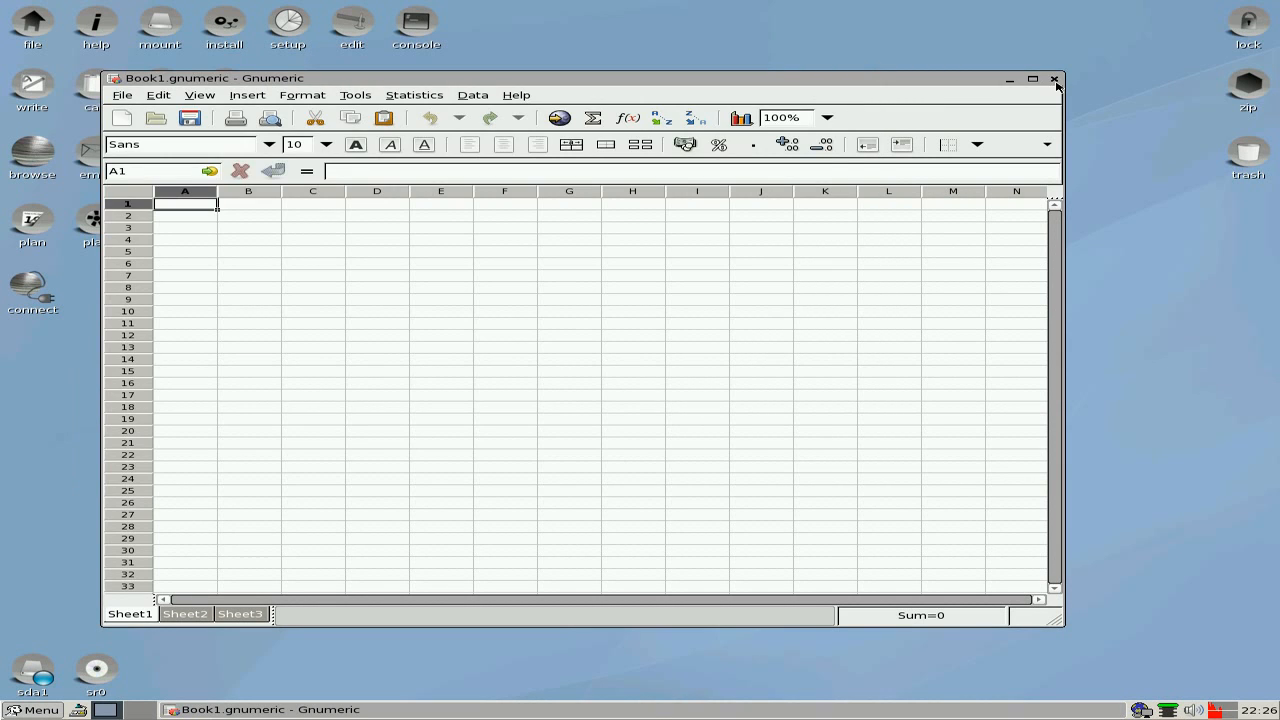
pyautogui.click(1054, 78)
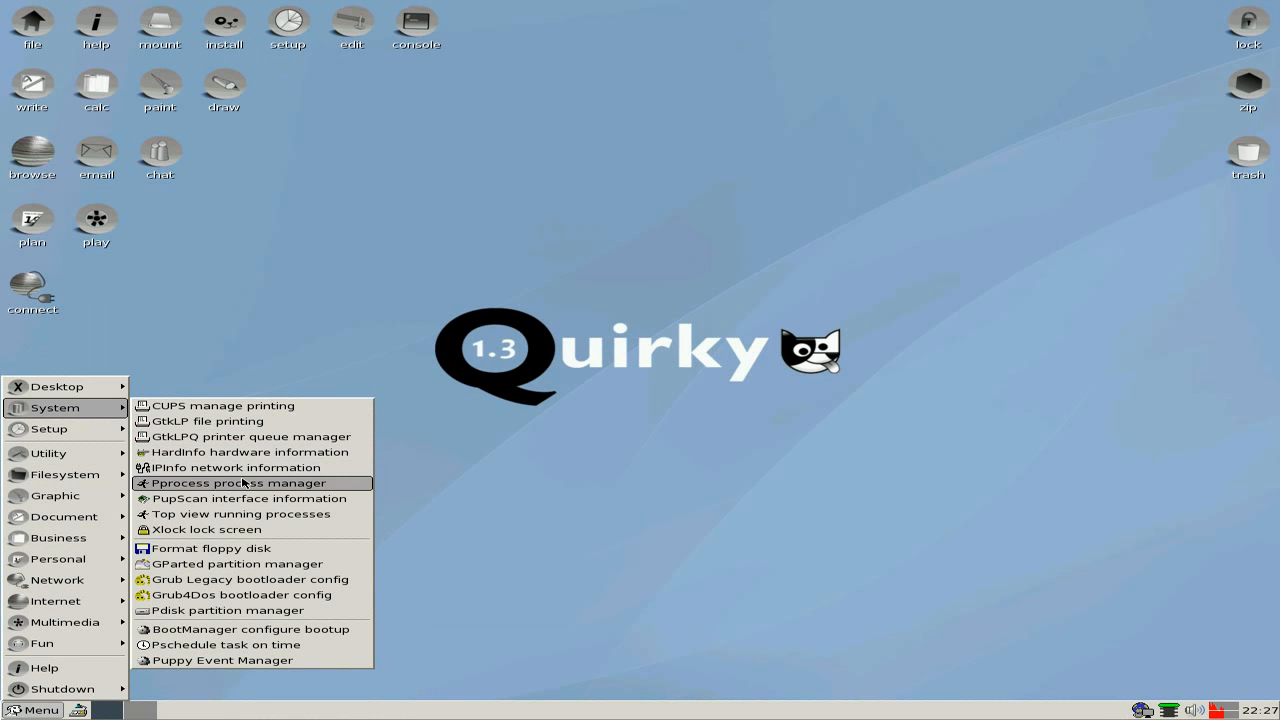
pyautogui.click(243, 483)
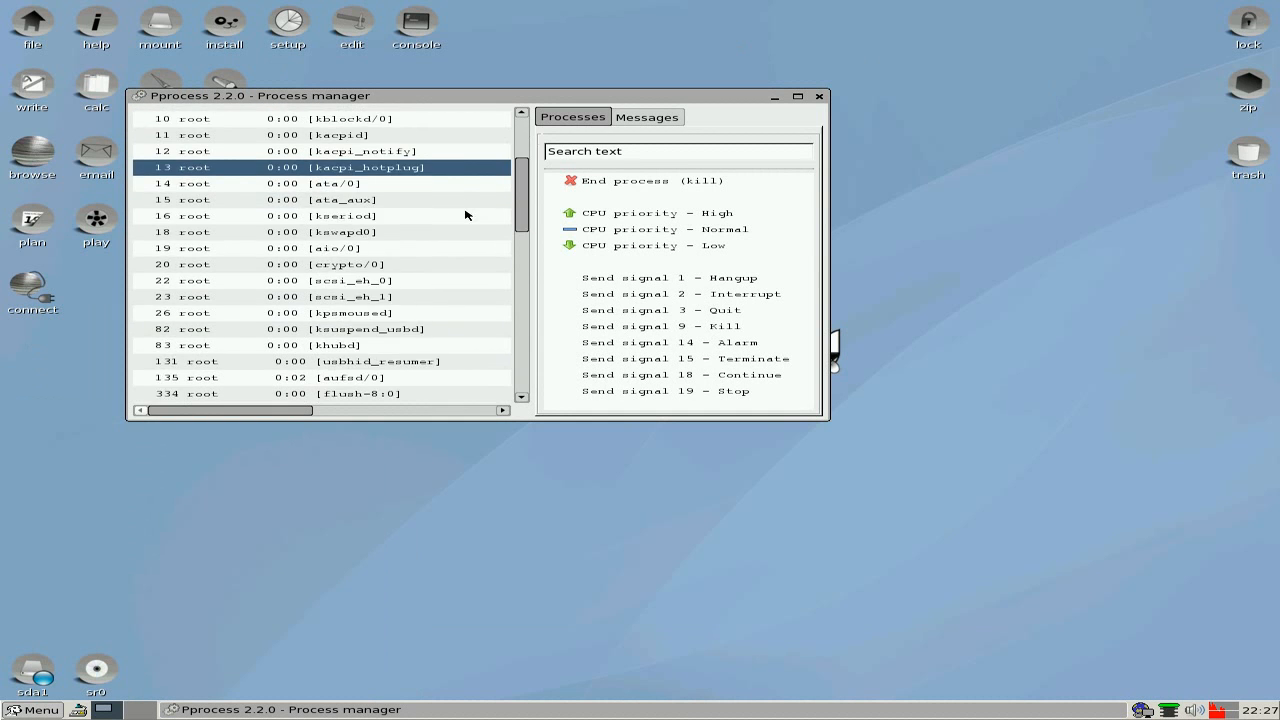
pyautogui.scroll(-3)
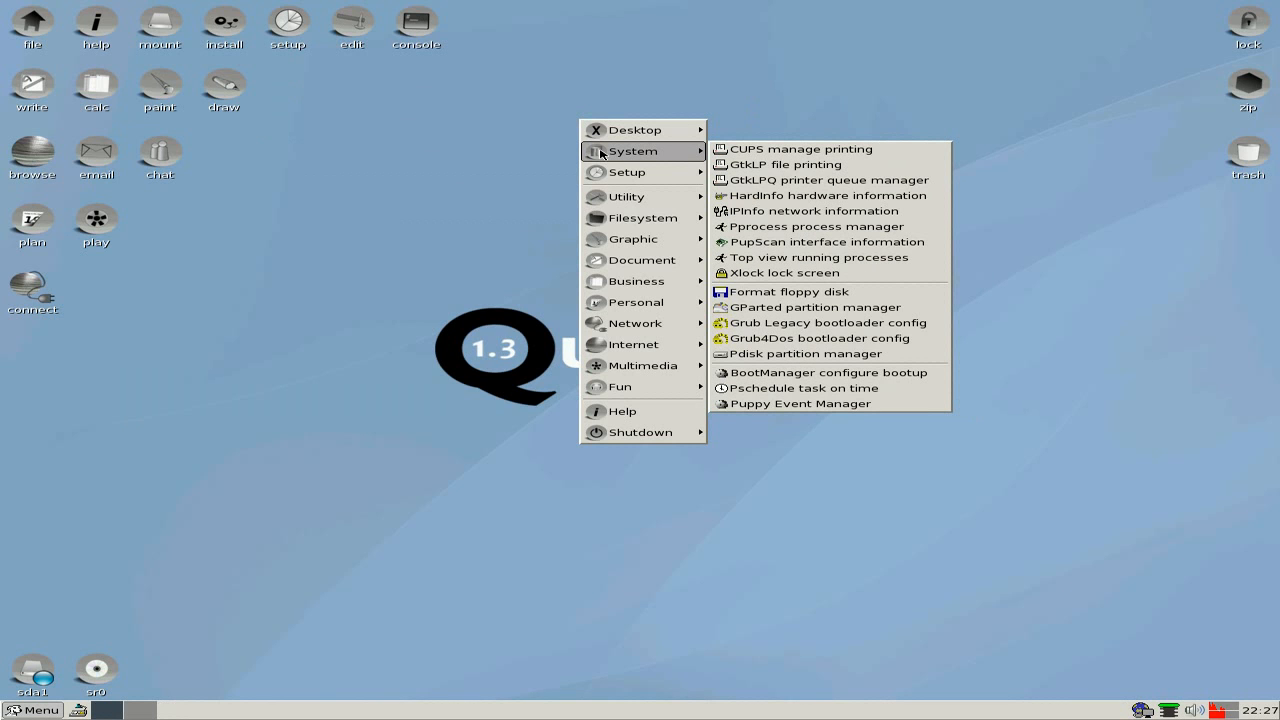
pyautogui.moveTo(627, 172)
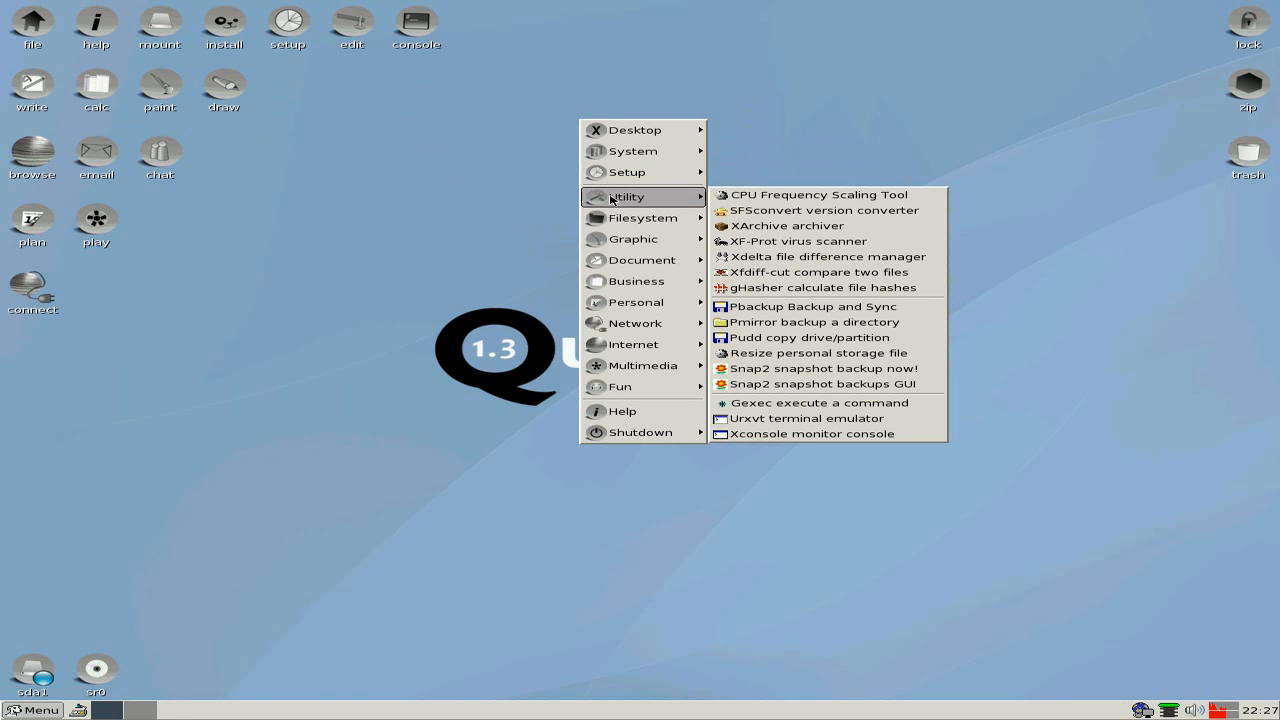
pyautogui.moveTo(797, 241)
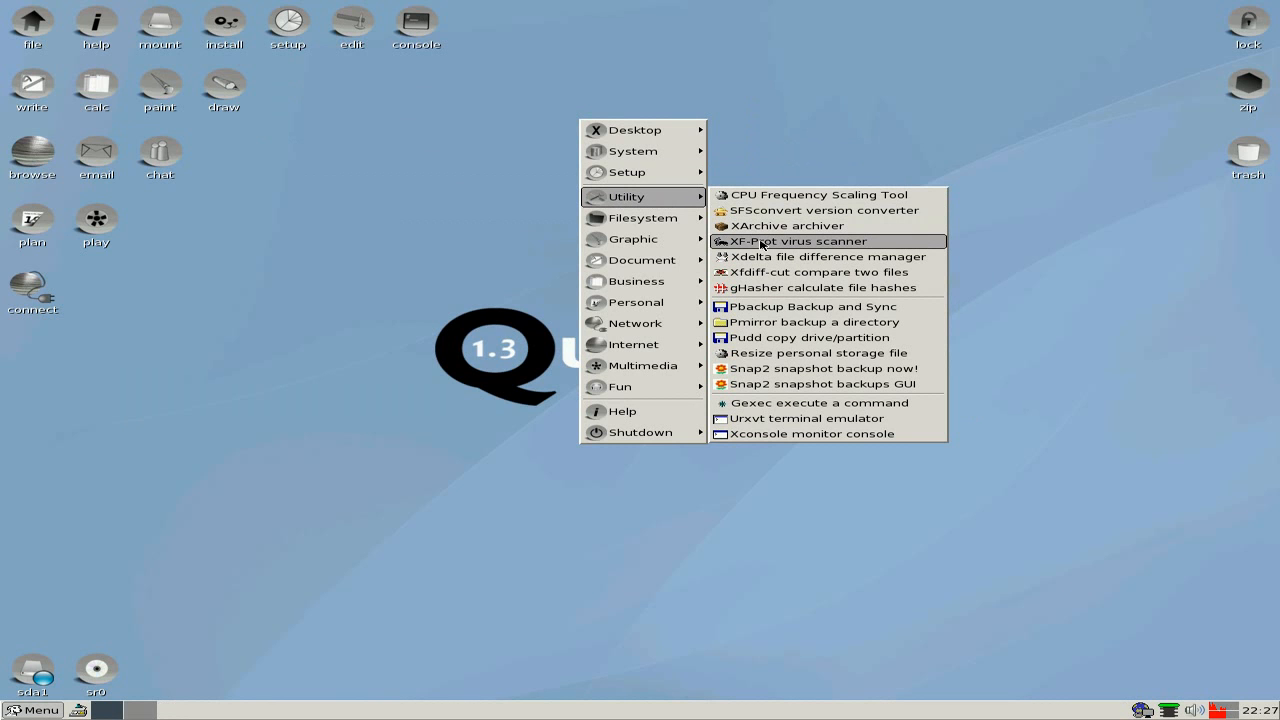
pyautogui.moveTo(812, 249)
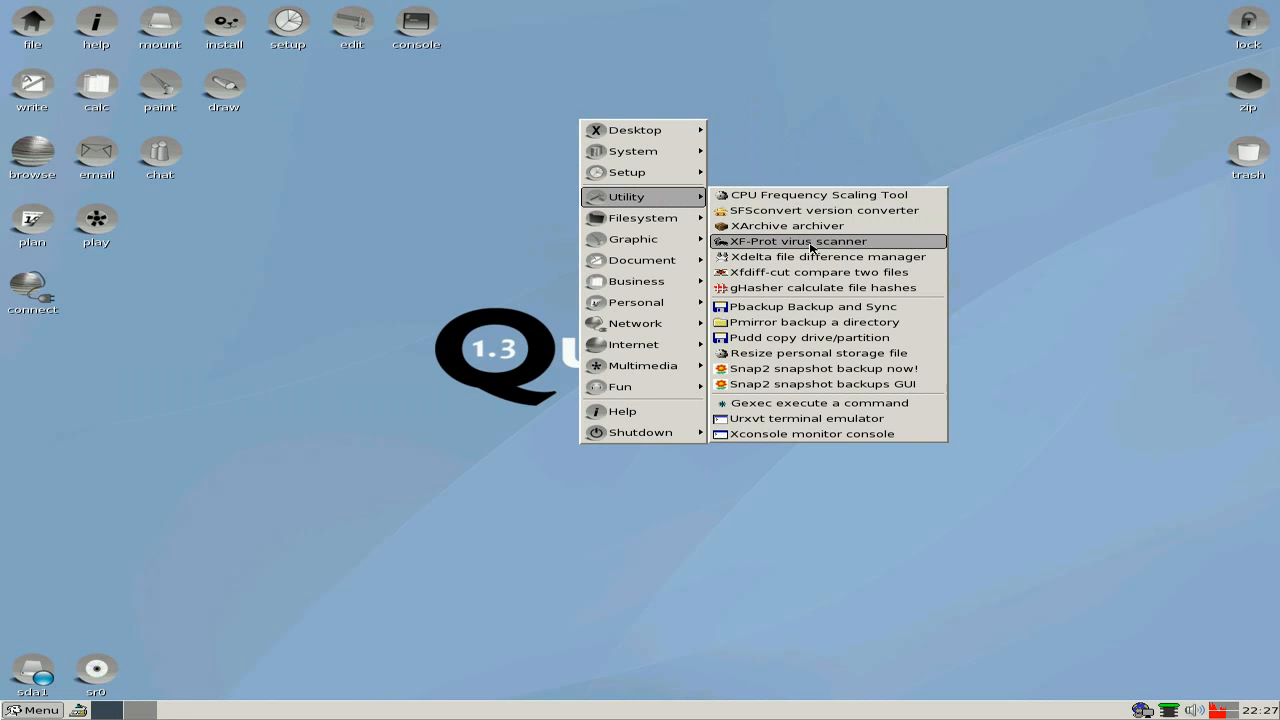
pyautogui.moveTo(805, 257)
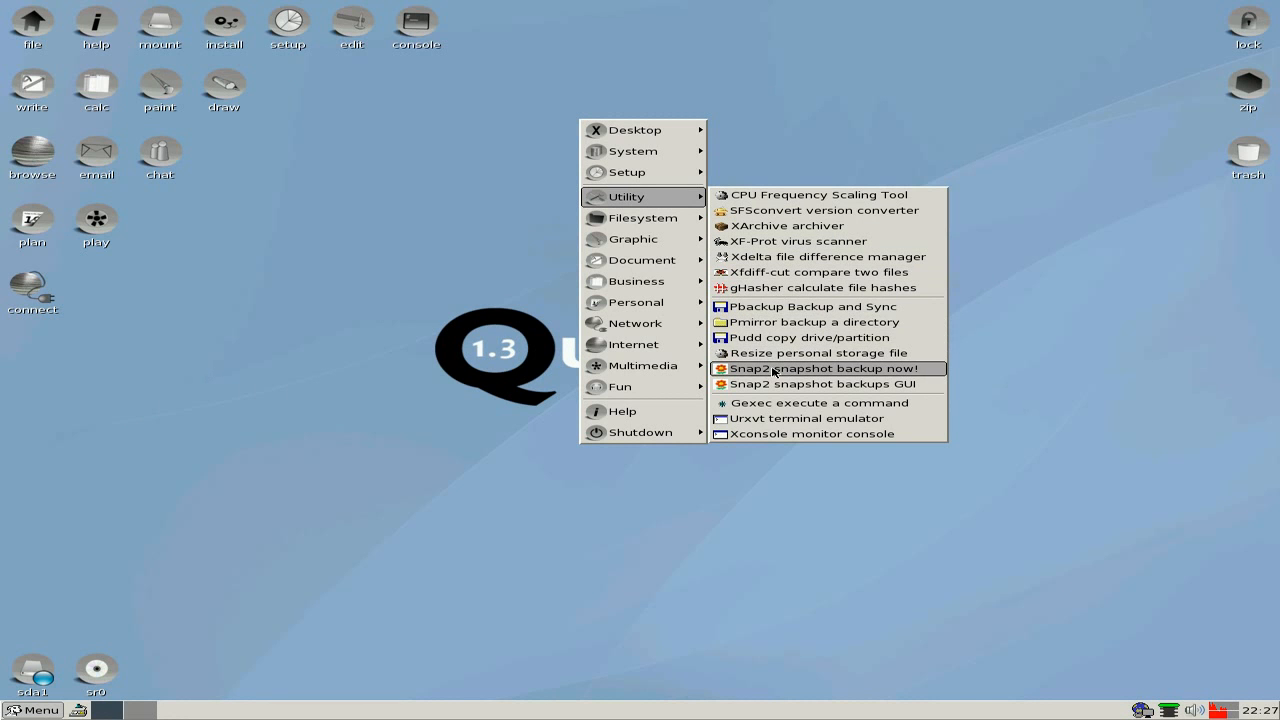
pyautogui.moveTo(810, 337)
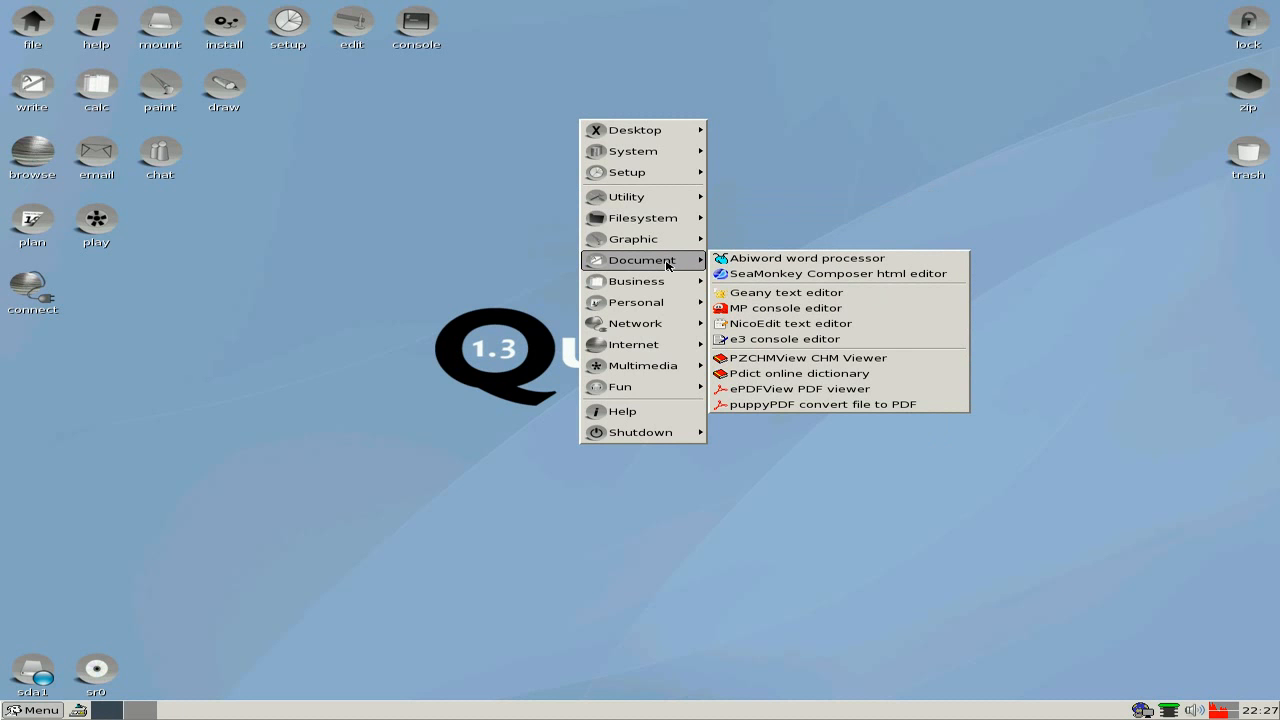
pyautogui.moveTo(636, 281)
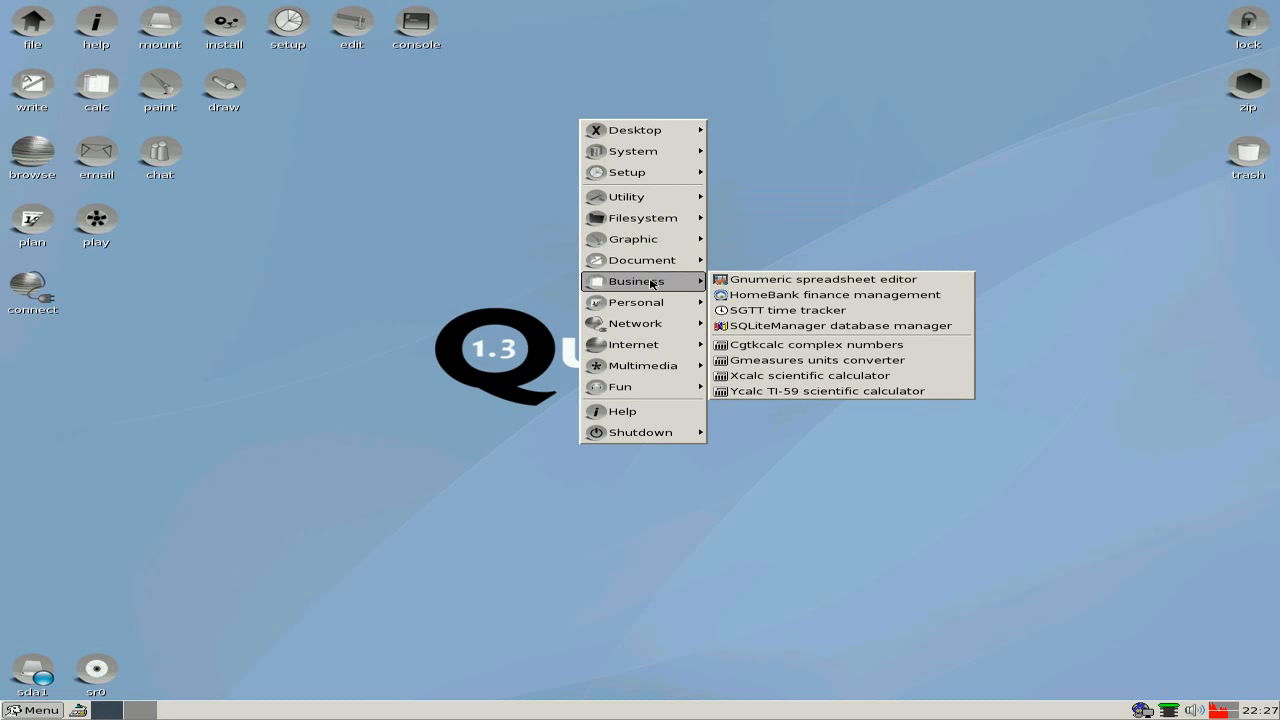
pyautogui.moveTo(636, 302)
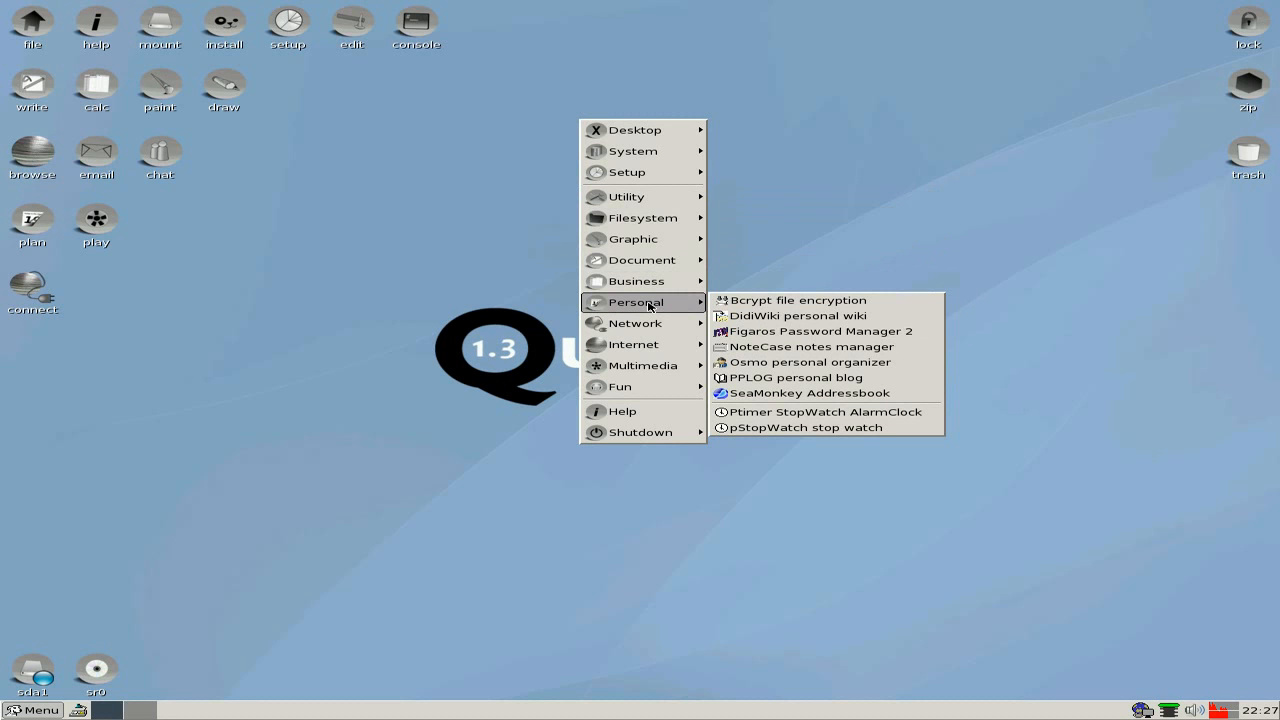
pyautogui.moveTo(797, 300)
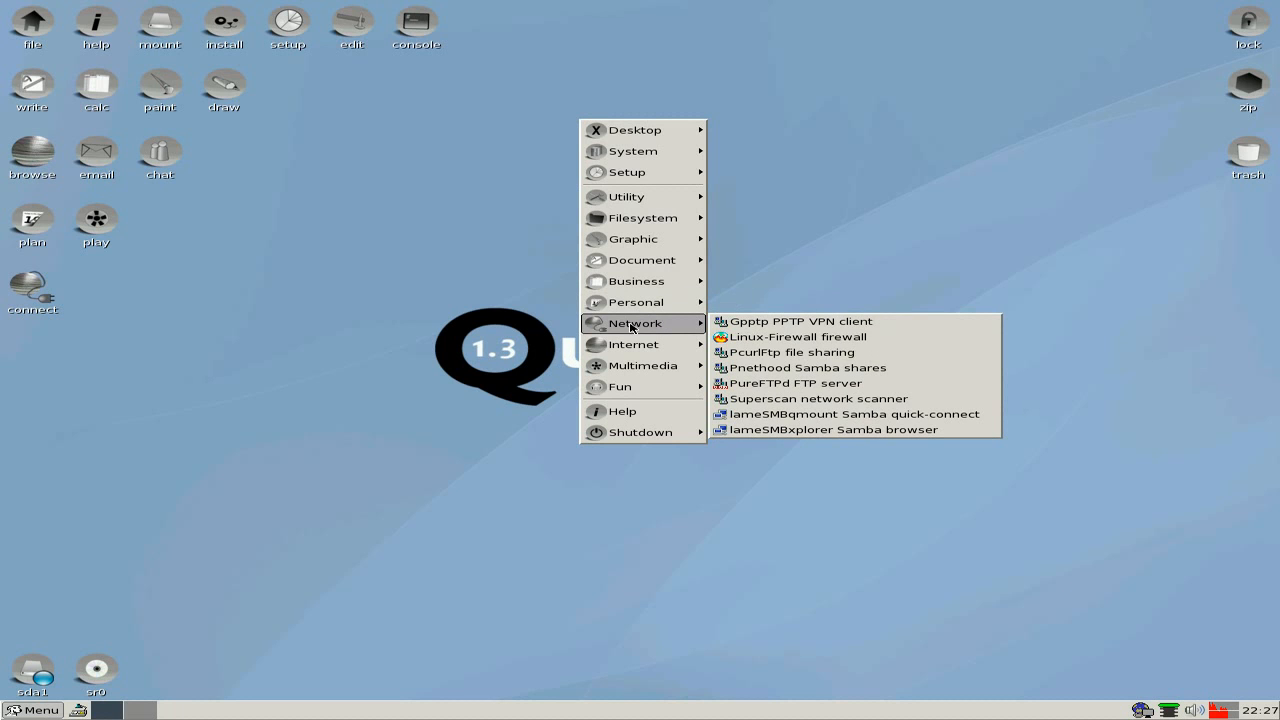
pyautogui.moveTo(632, 344)
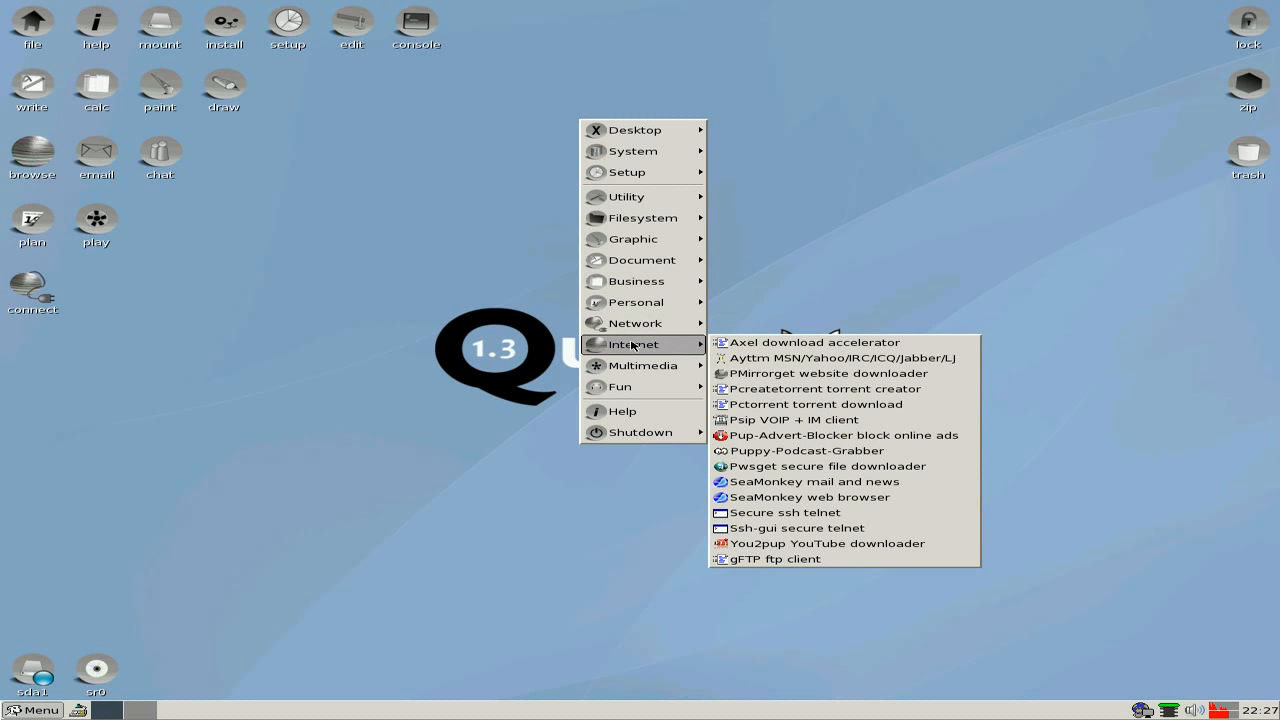
pyautogui.moveTo(812, 497)
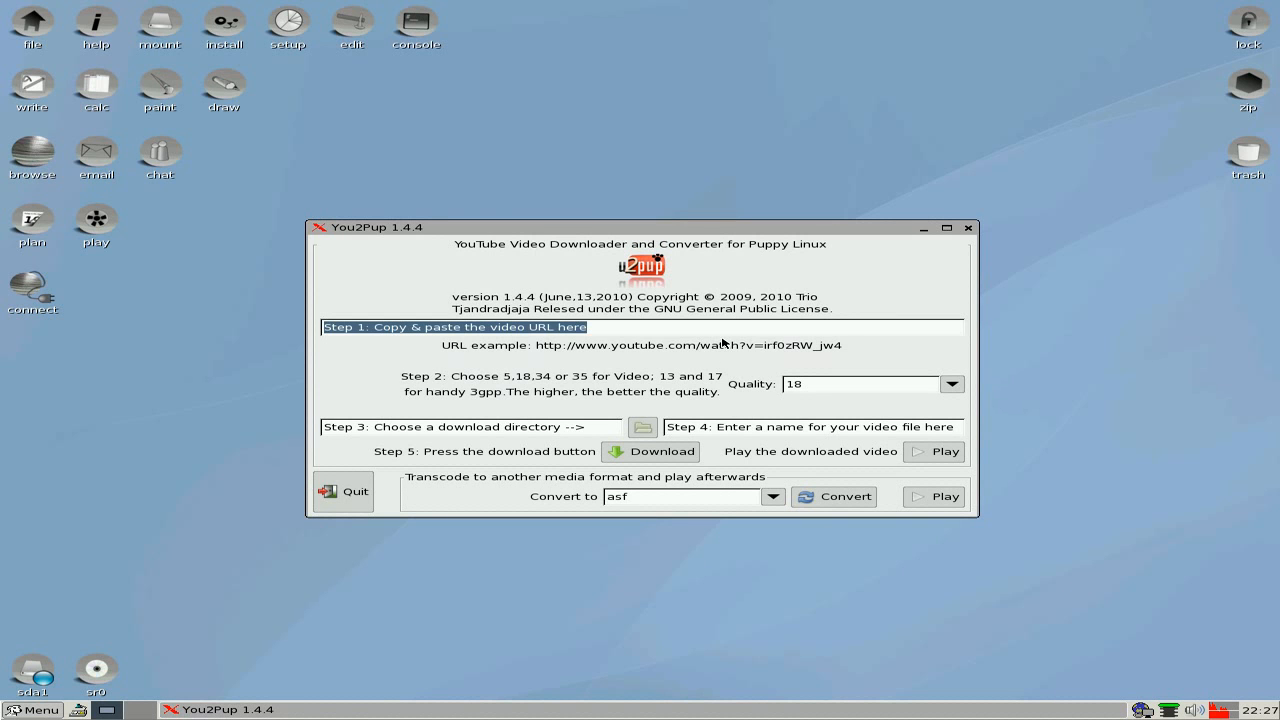
pyautogui.moveTo(380, 324)
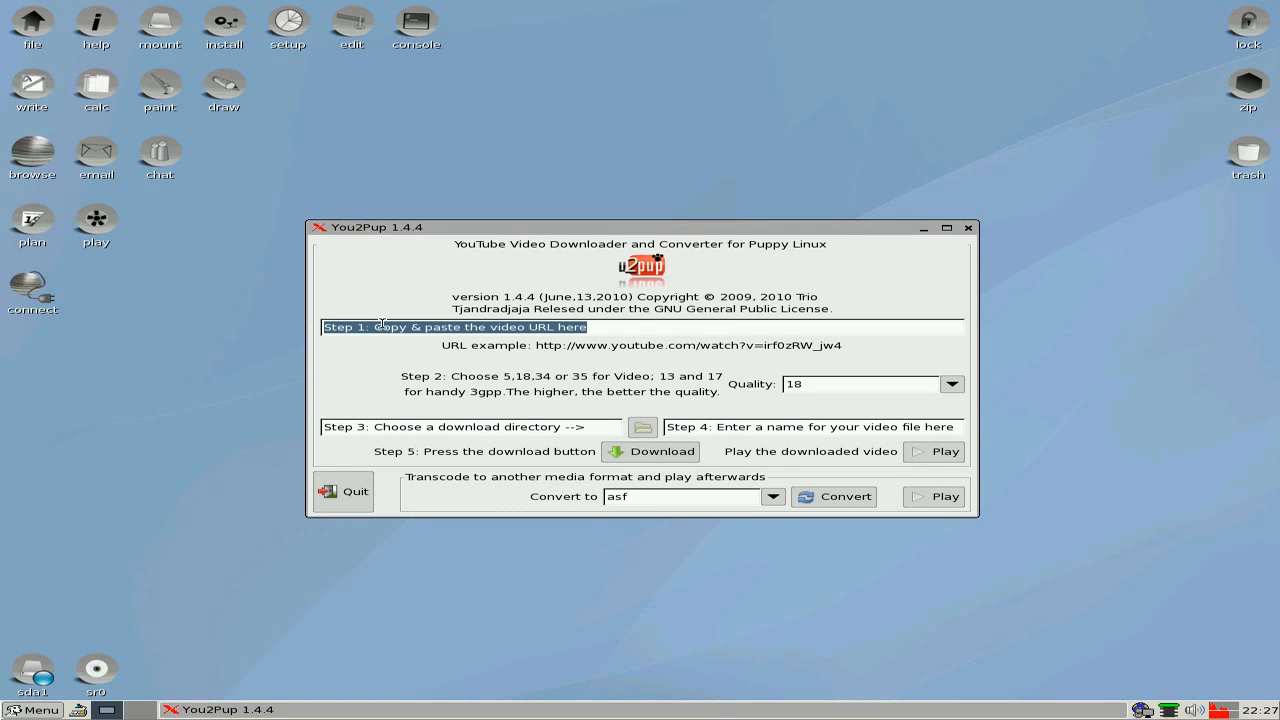
pyautogui.moveTo(781, 322)
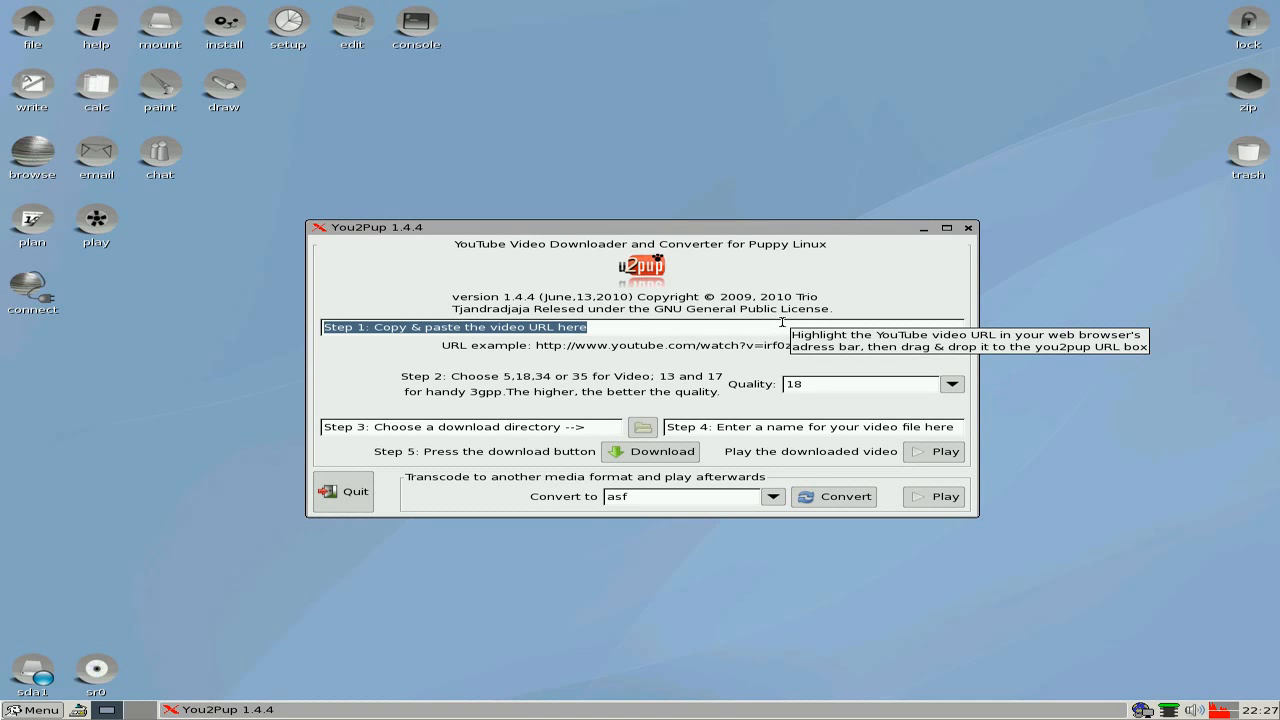
pyautogui.moveTo(547, 378)
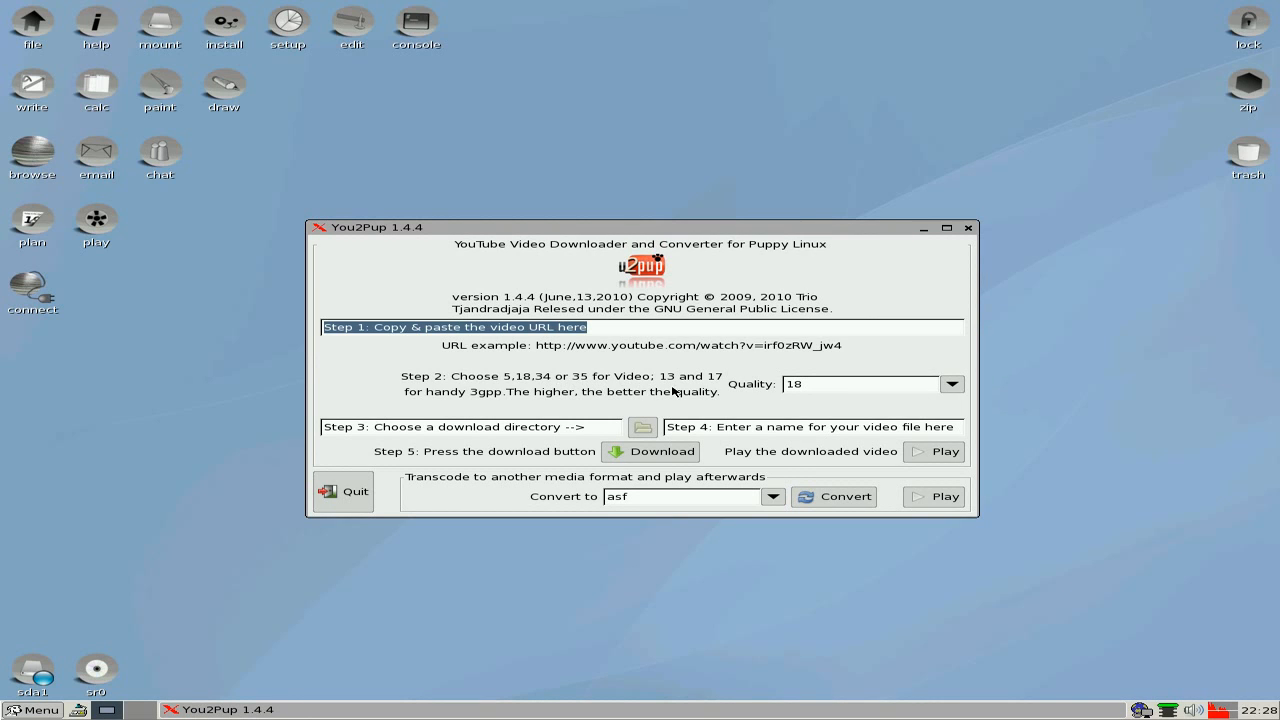
pyautogui.moveTo(436, 412)
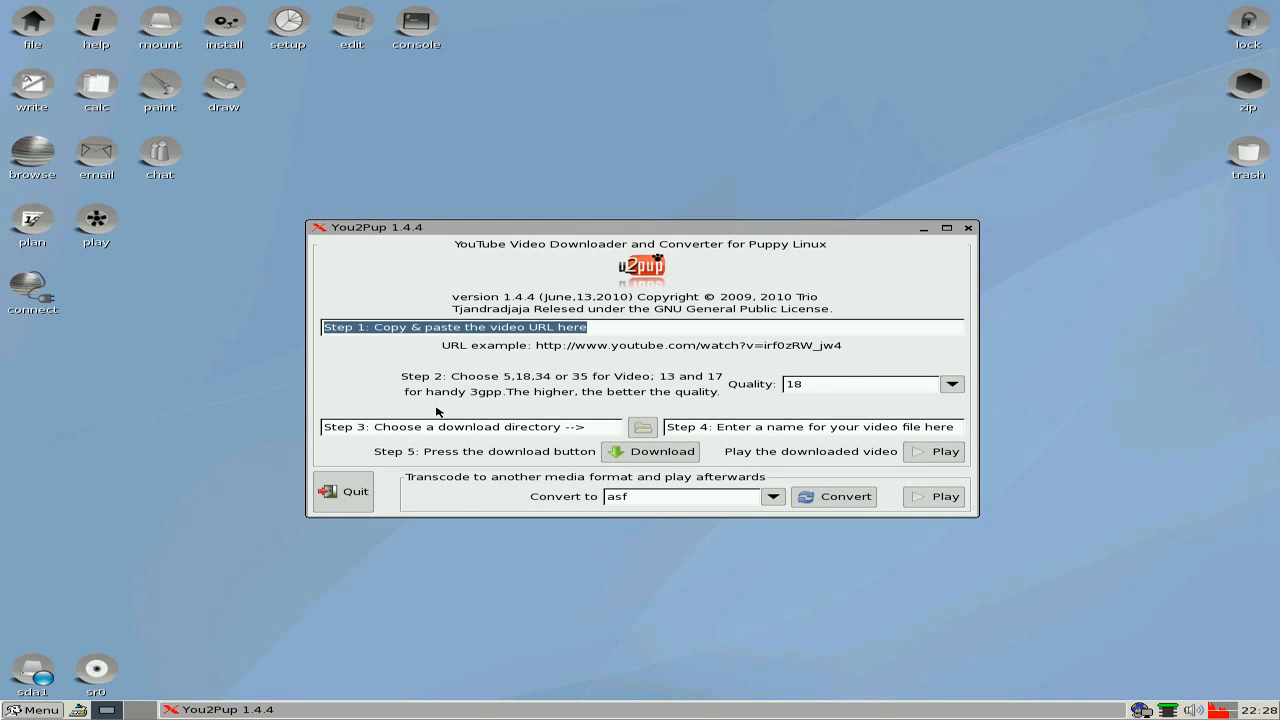
pyautogui.moveTo(867, 408)
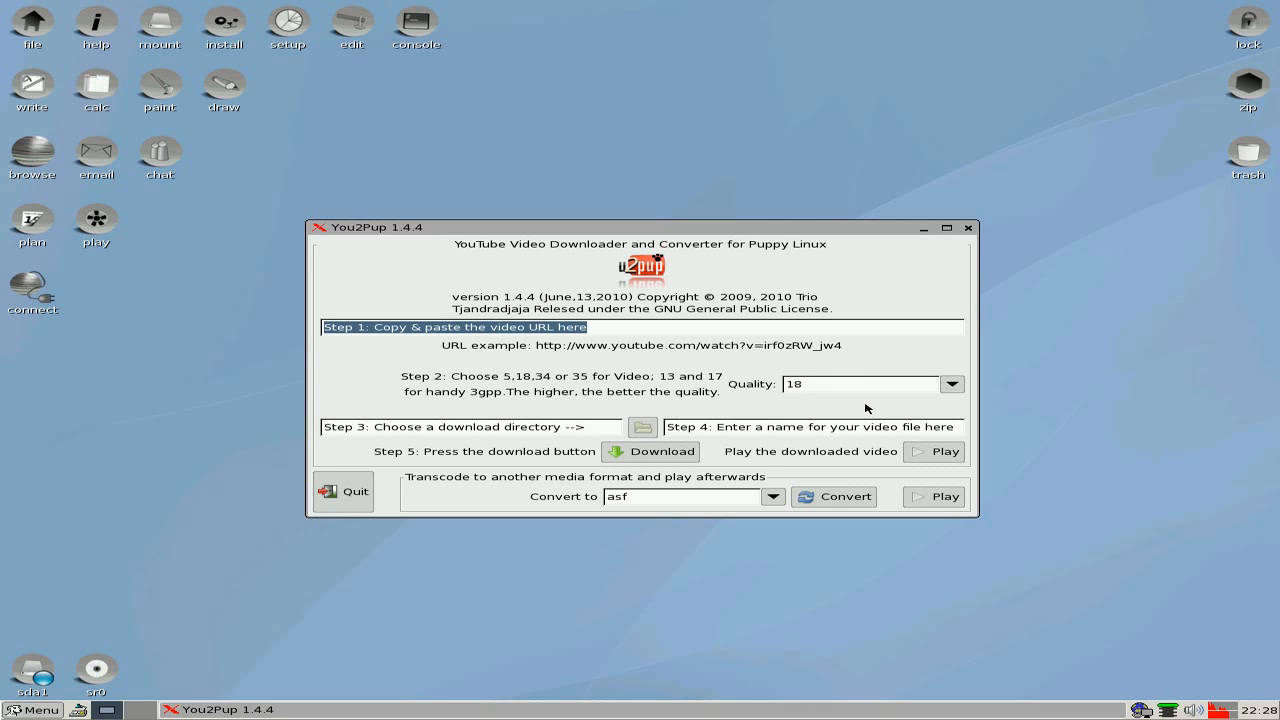
# - Choose video quality 34 and view the conversion formats such as avi, mp3 and ogg
pyautogui.click(951, 384)
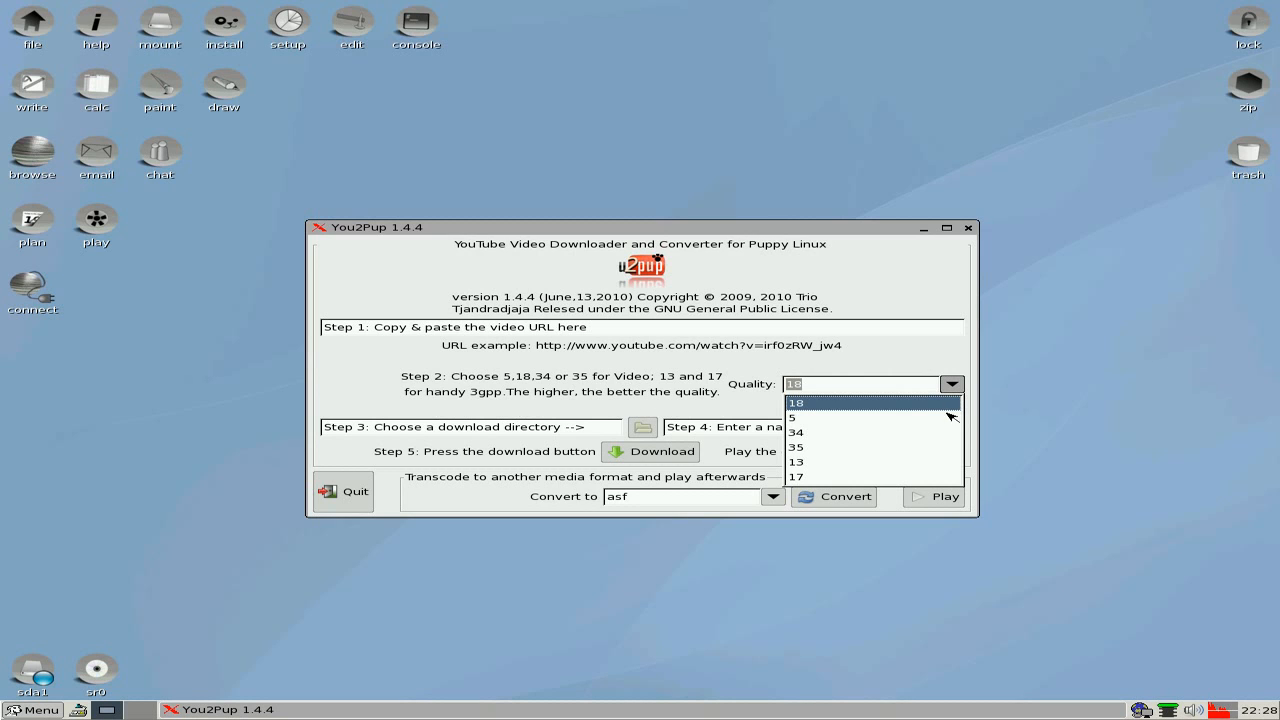
pyautogui.click(796, 431)
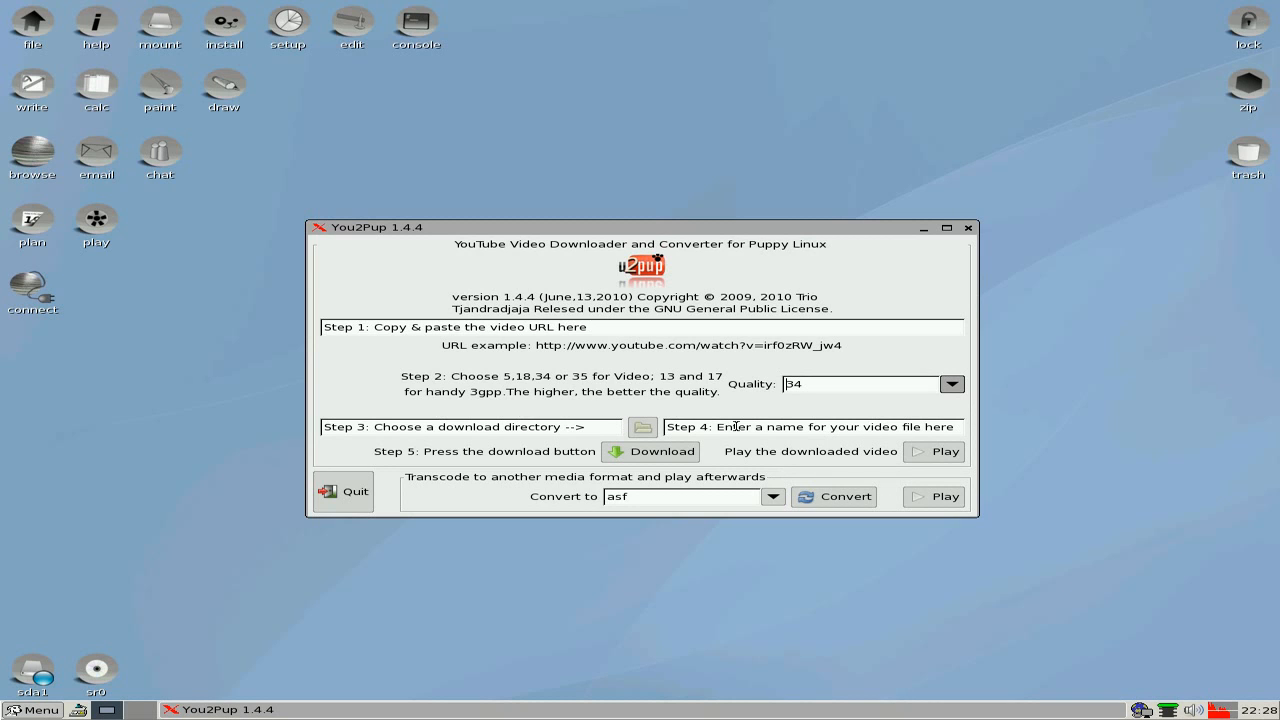
pyautogui.moveTo(933, 451)
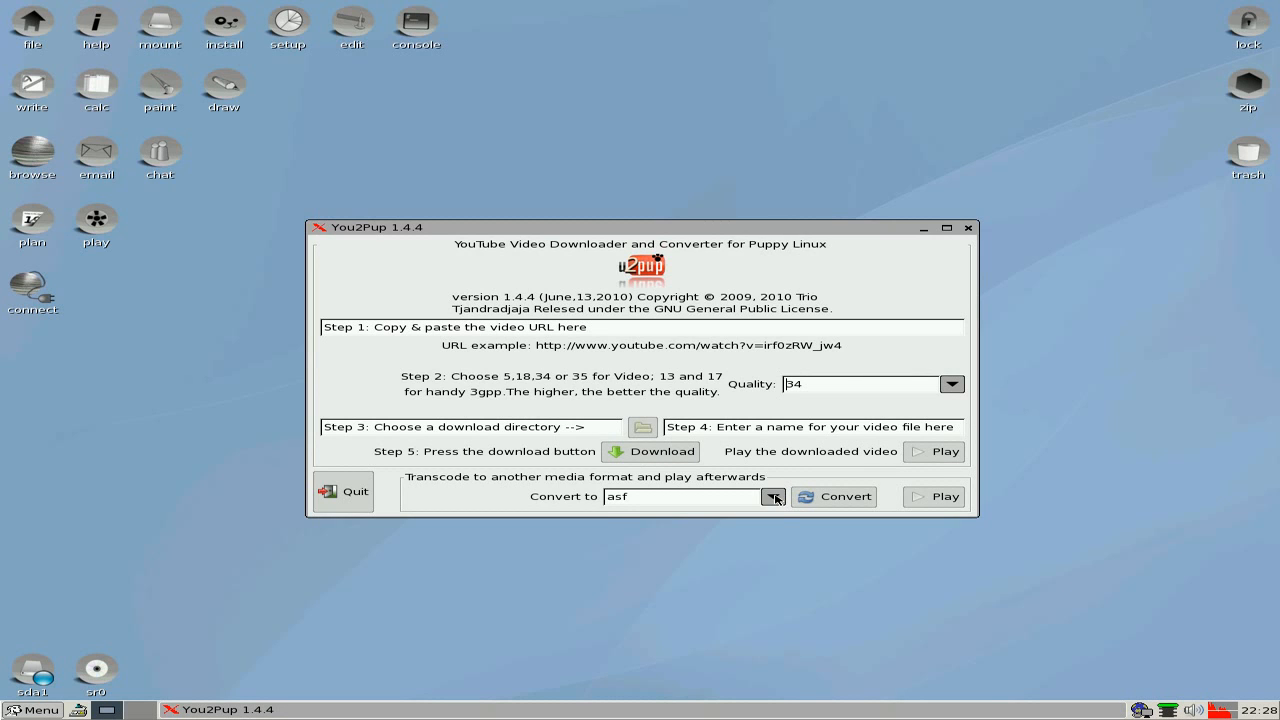
pyautogui.click(773, 496)
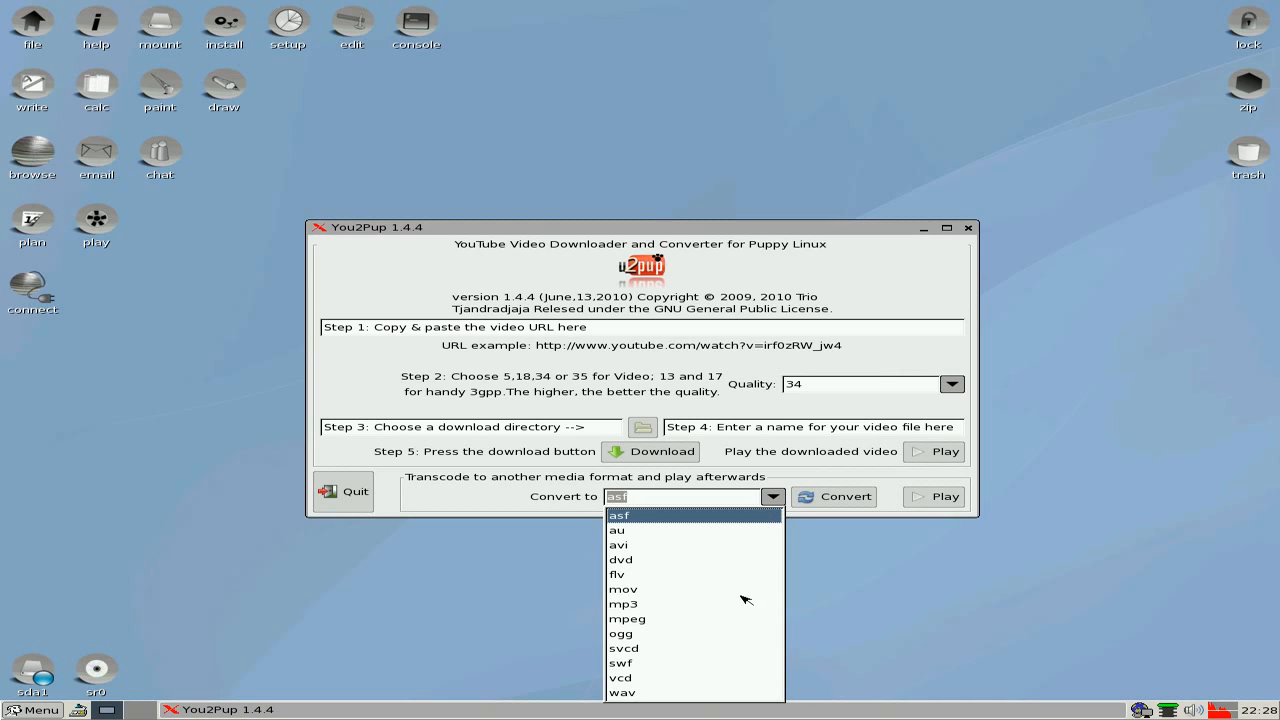
pyautogui.moveTo(1001, 575)
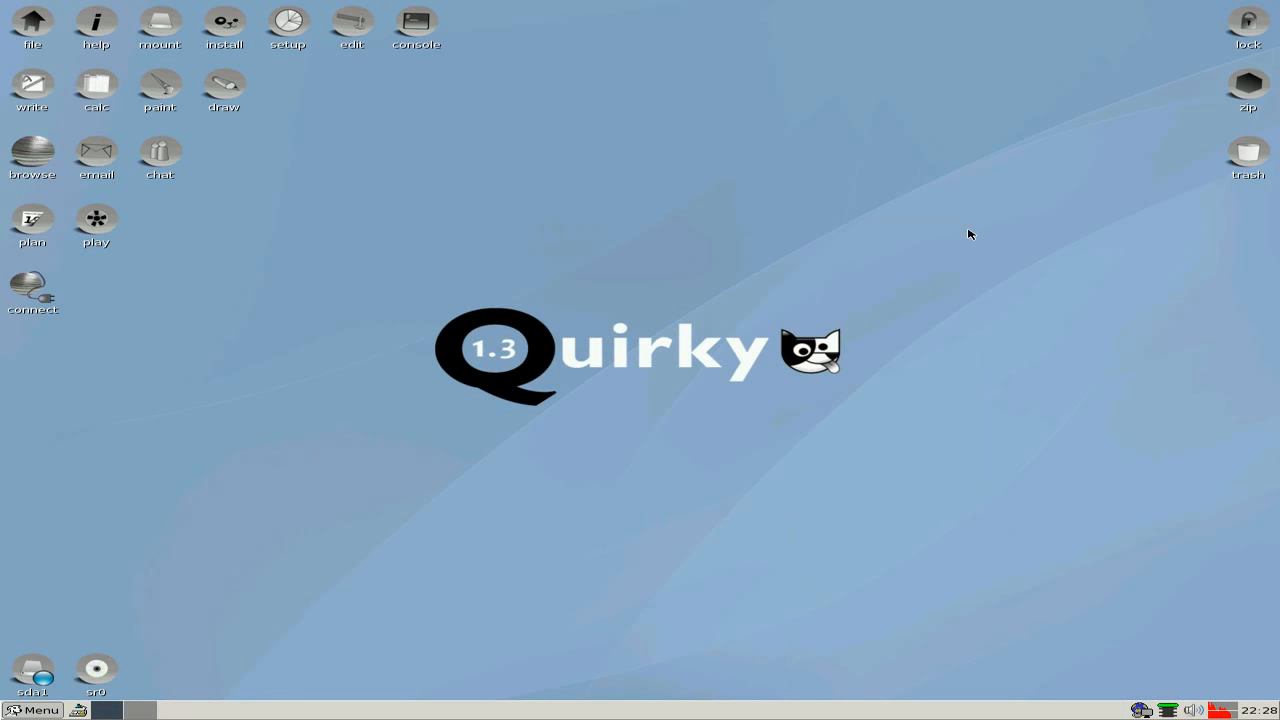
pyautogui.click(33, 709)
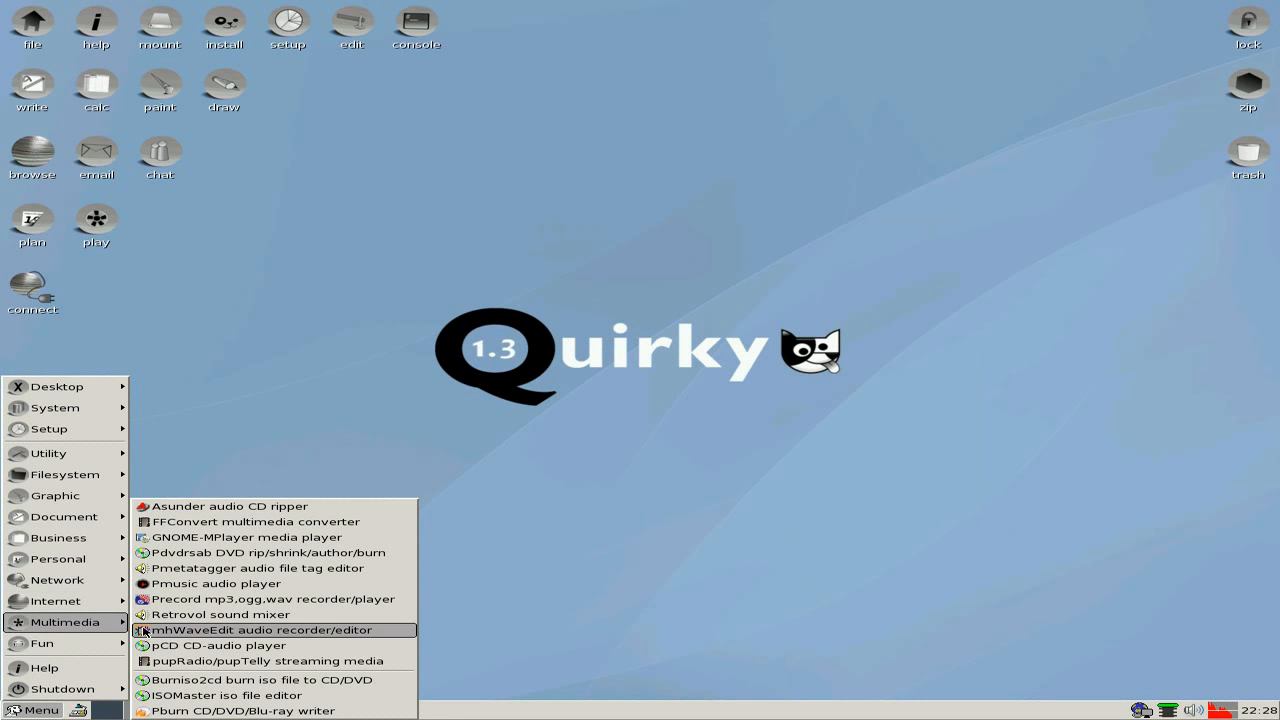
pyautogui.moveTo(280, 537)
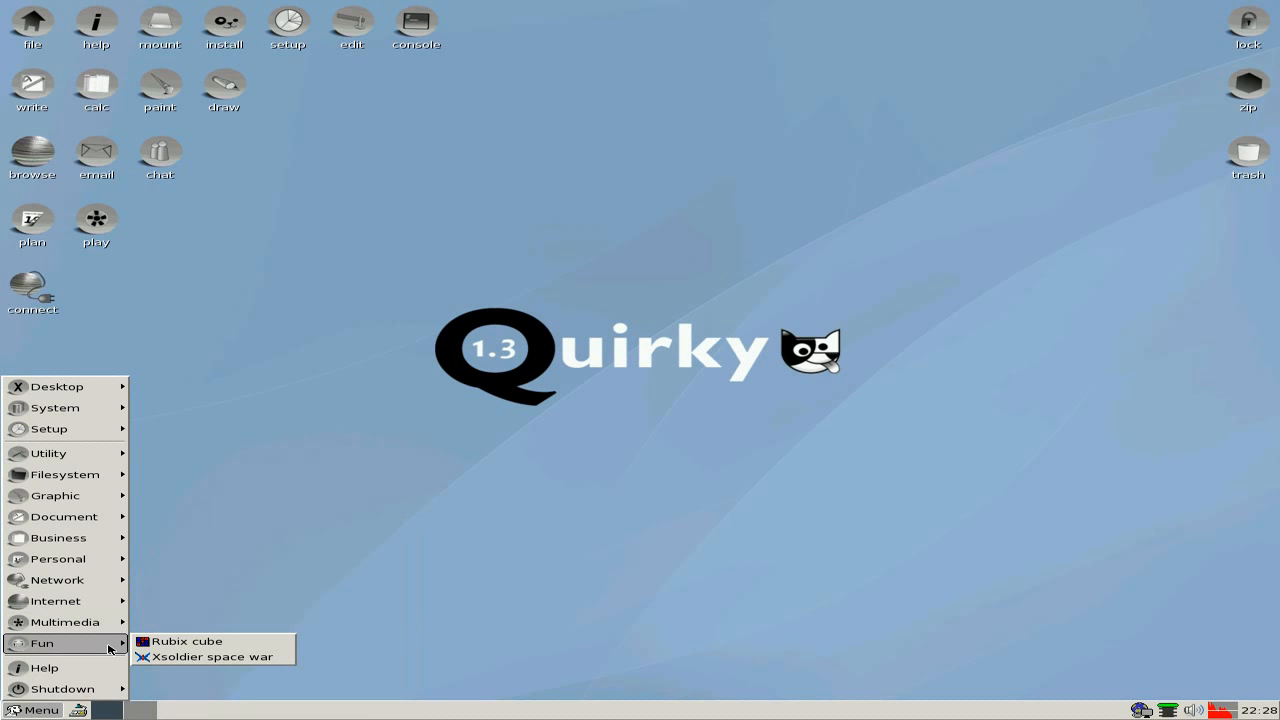
pyautogui.moveTo(613, 305)
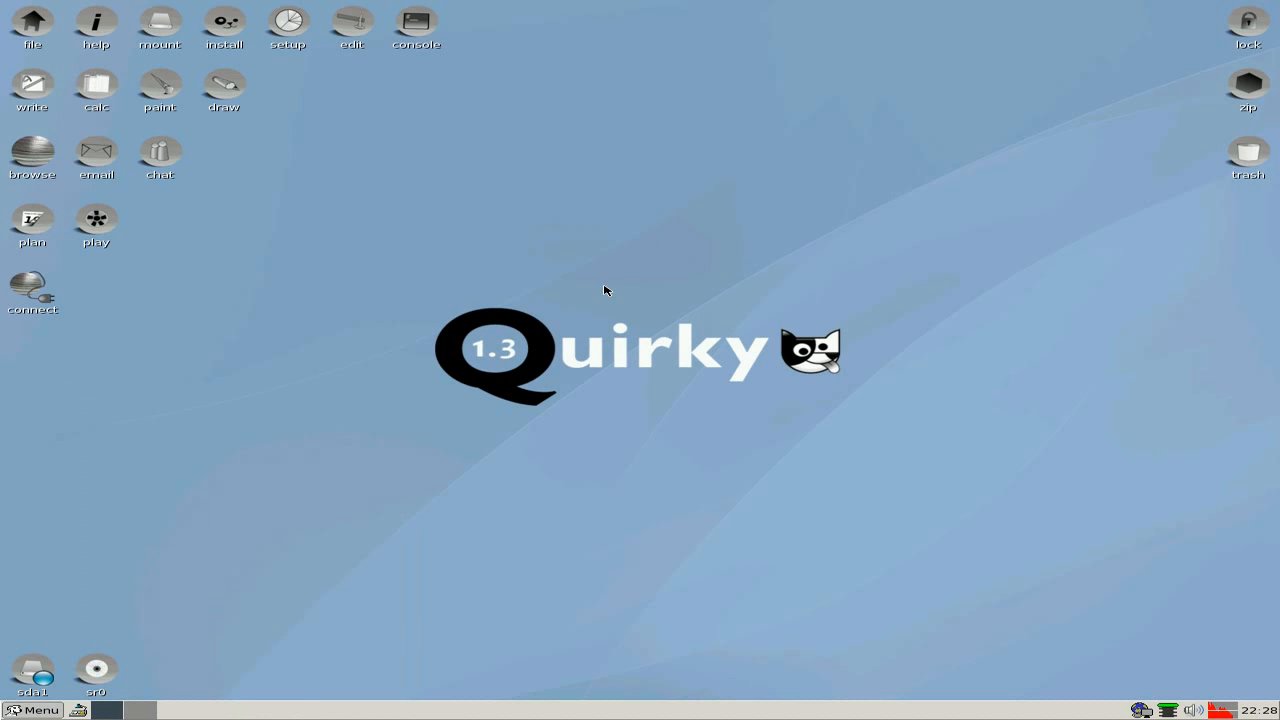
pyautogui.moveTo(646, 211)
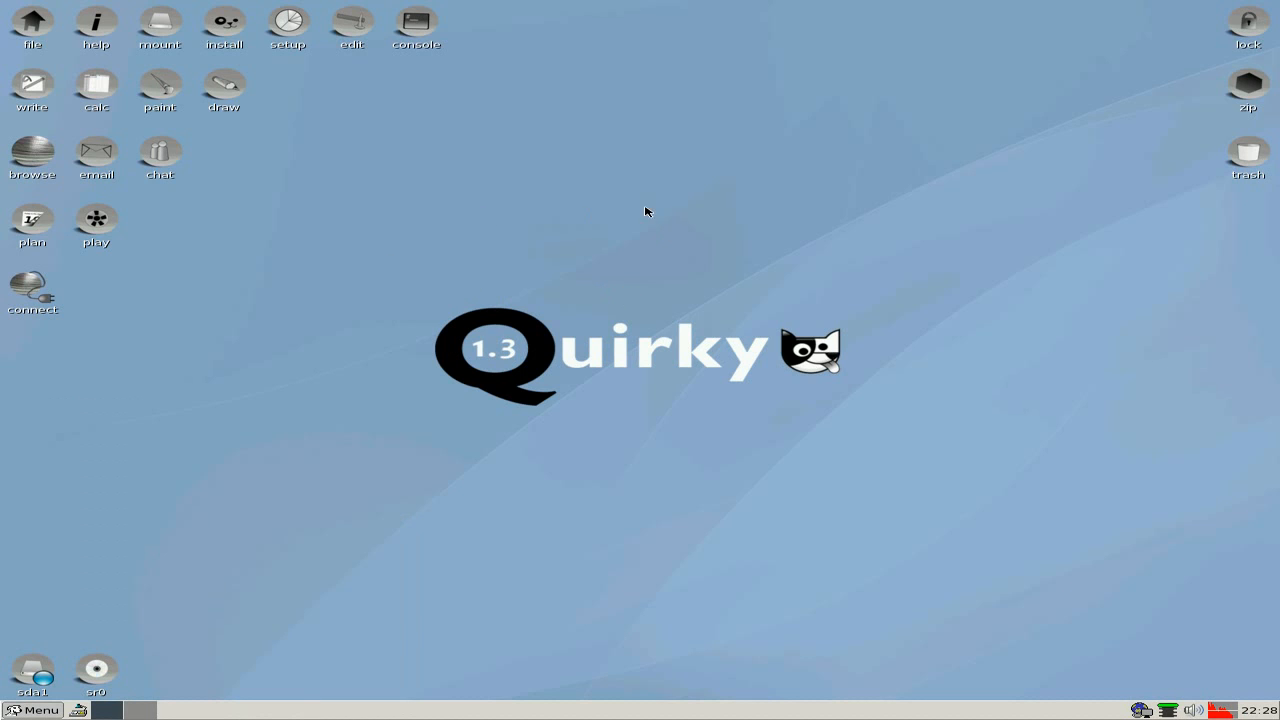
pyautogui.moveTo(268, 230)
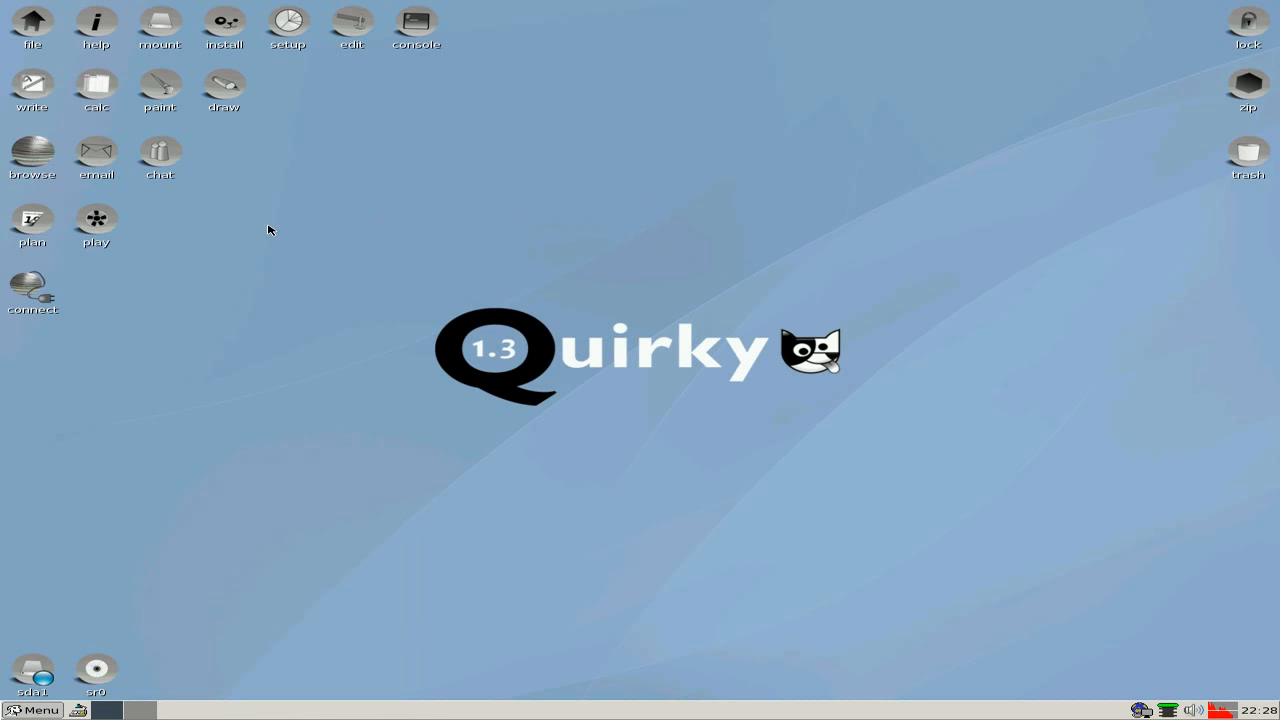
pyautogui.moveTo(665, 354)
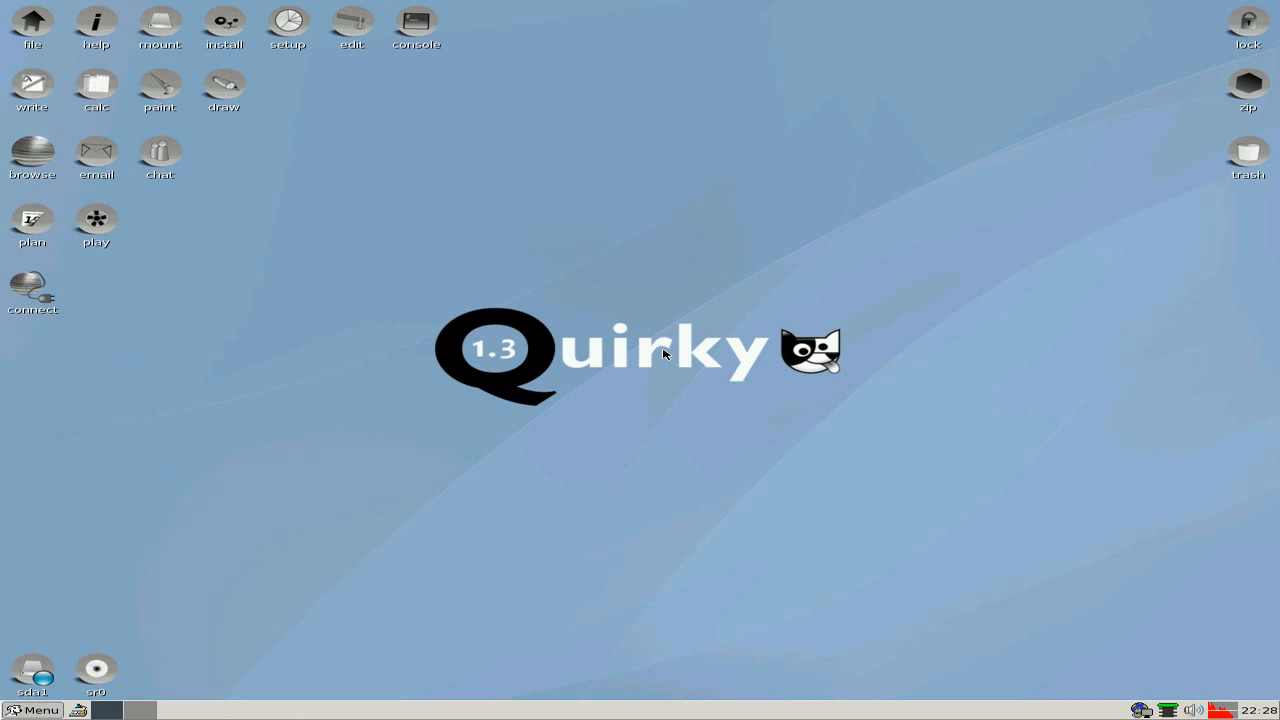
pyautogui.moveTo(648, 271)
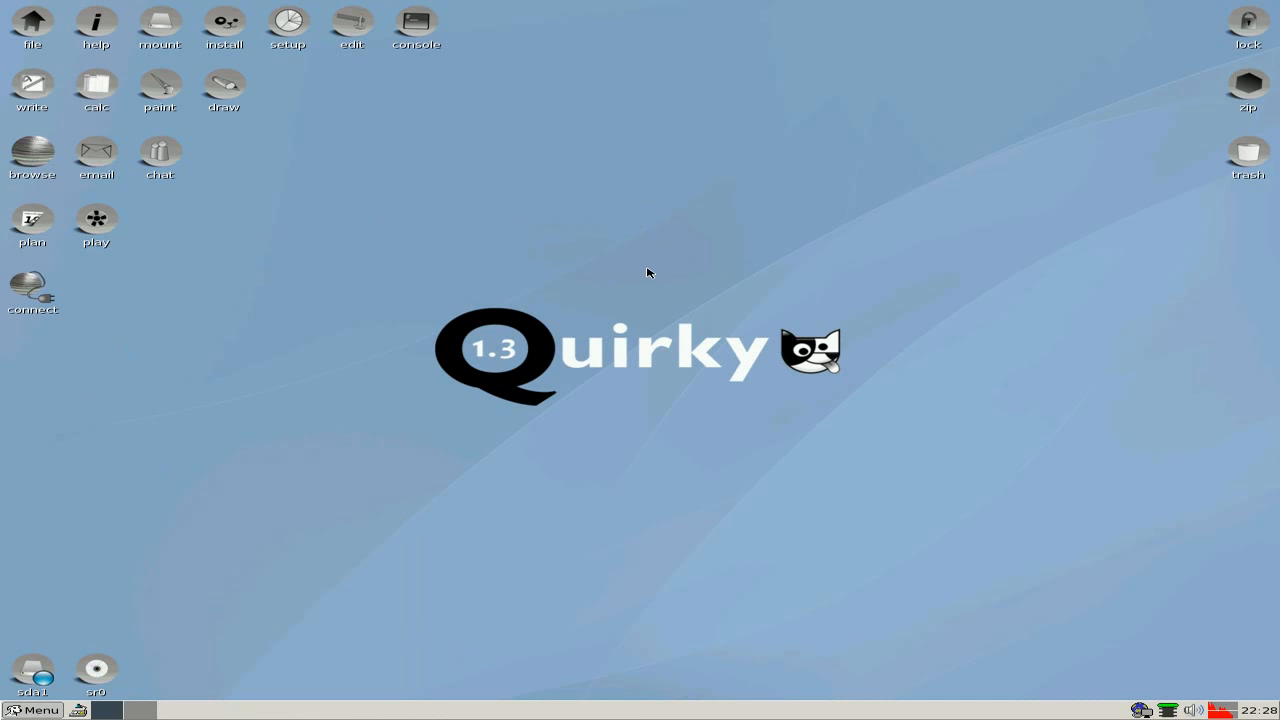
pyautogui.moveTo(654, 425)
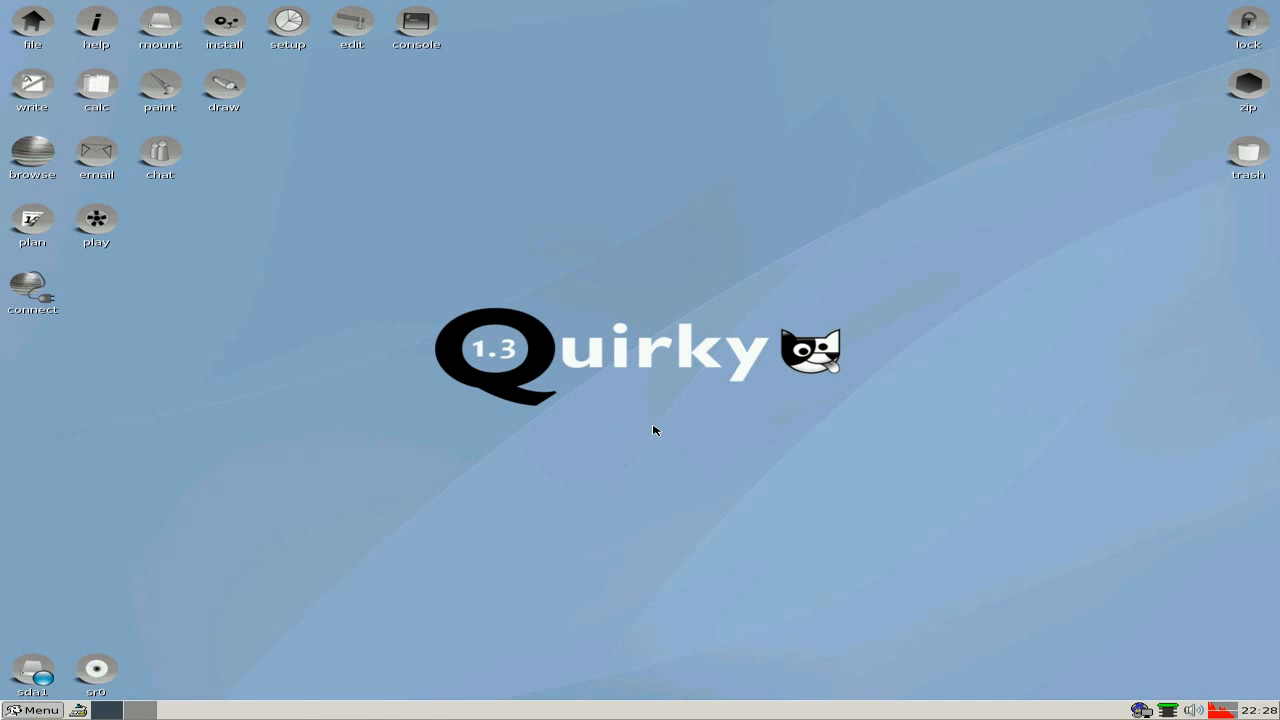
pyautogui.moveTo(659, 419)
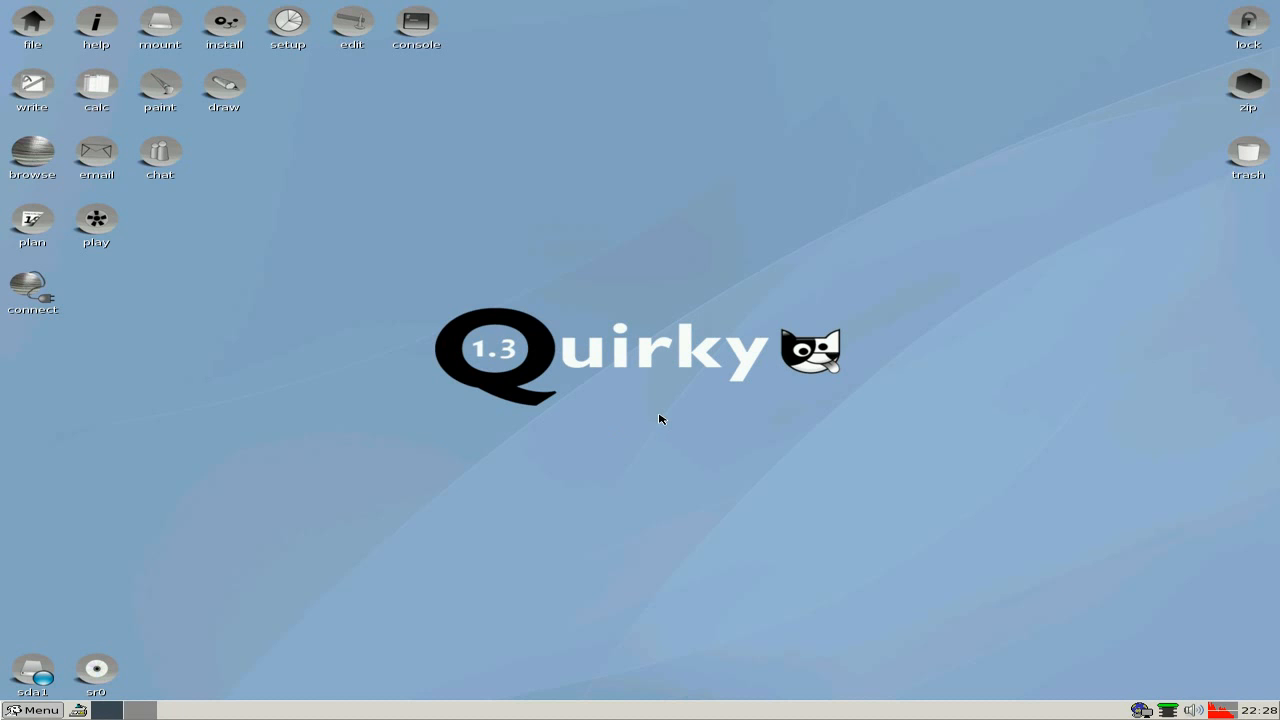